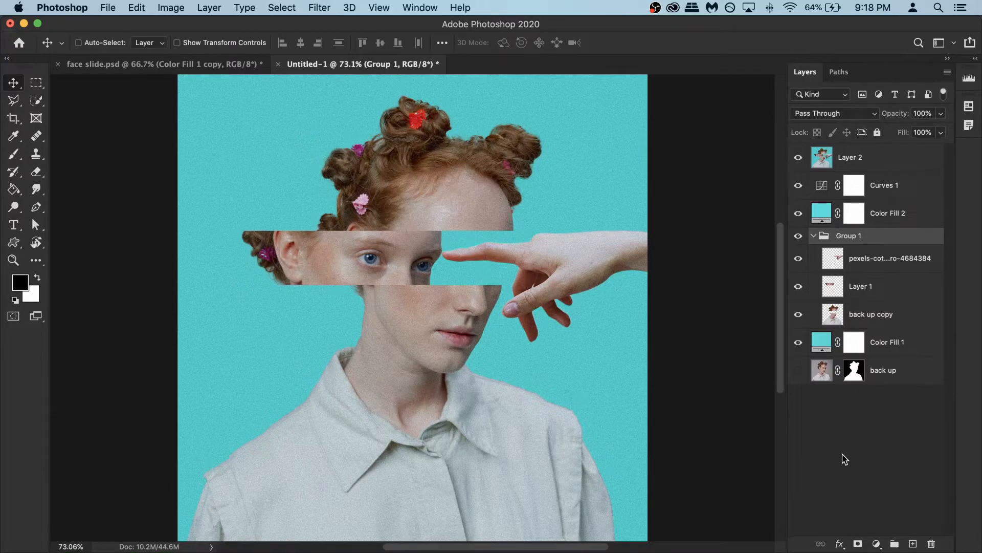
- Open Model.jpg from the face slide folder as a new document
left_click(108, 8)
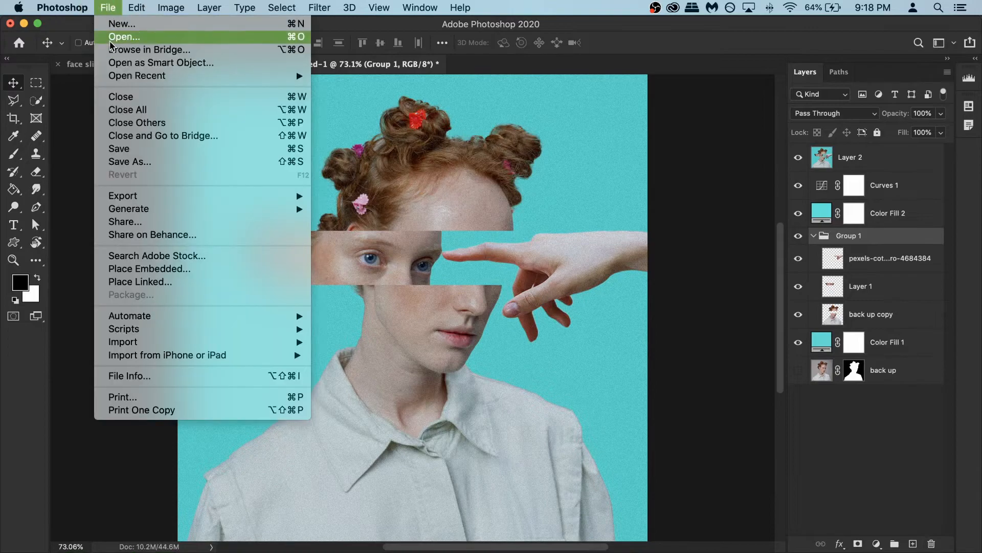
left_click(125, 37)
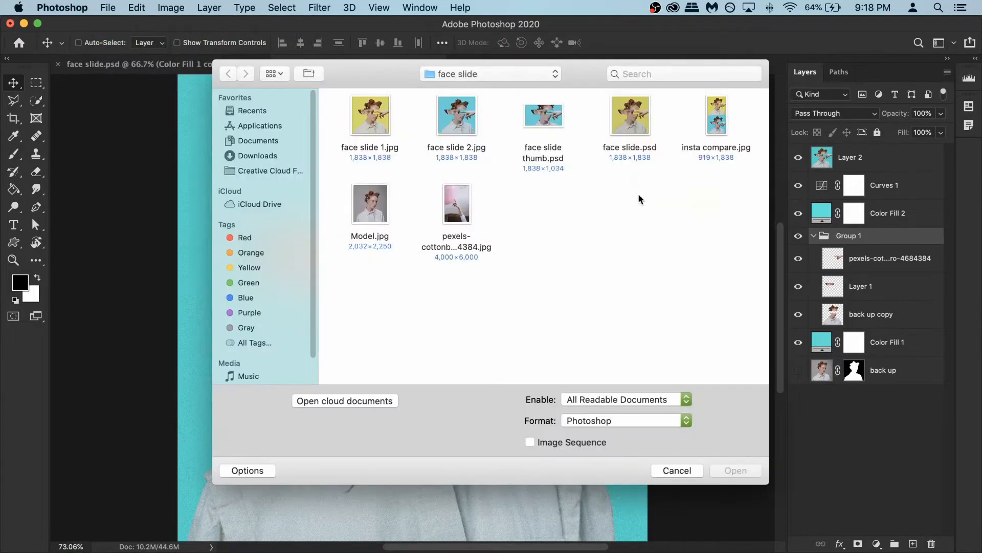
left_click(369, 202)
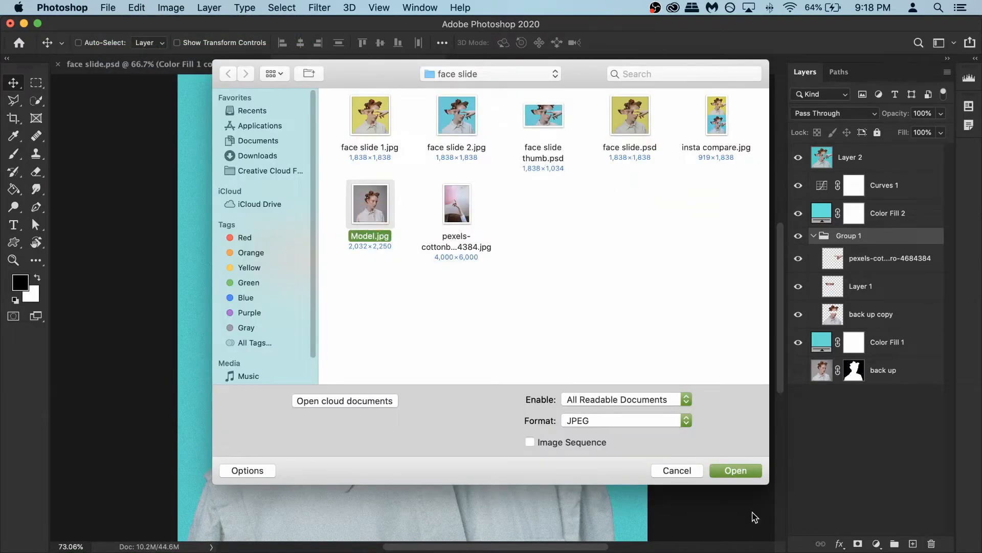
left_click(736, 470)
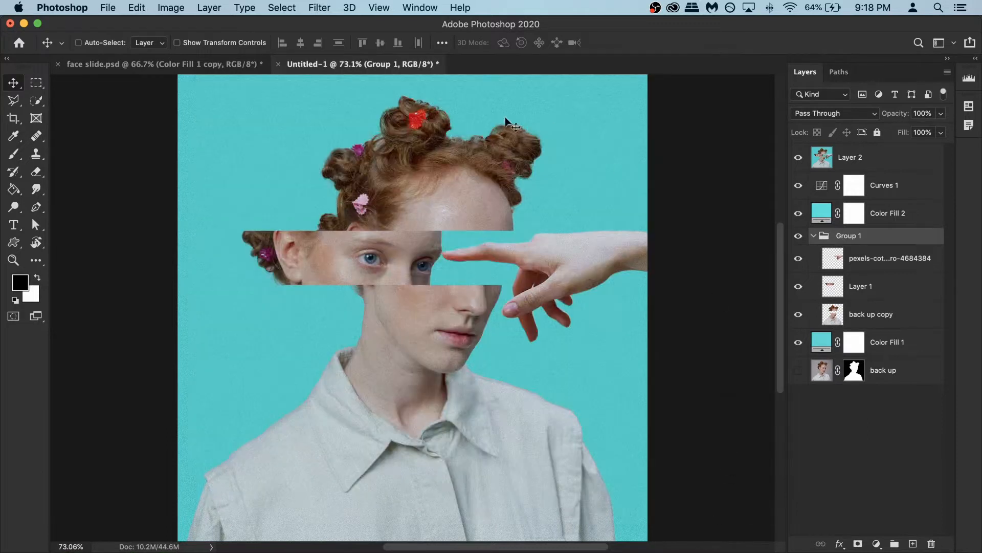
left_click(501, 63)
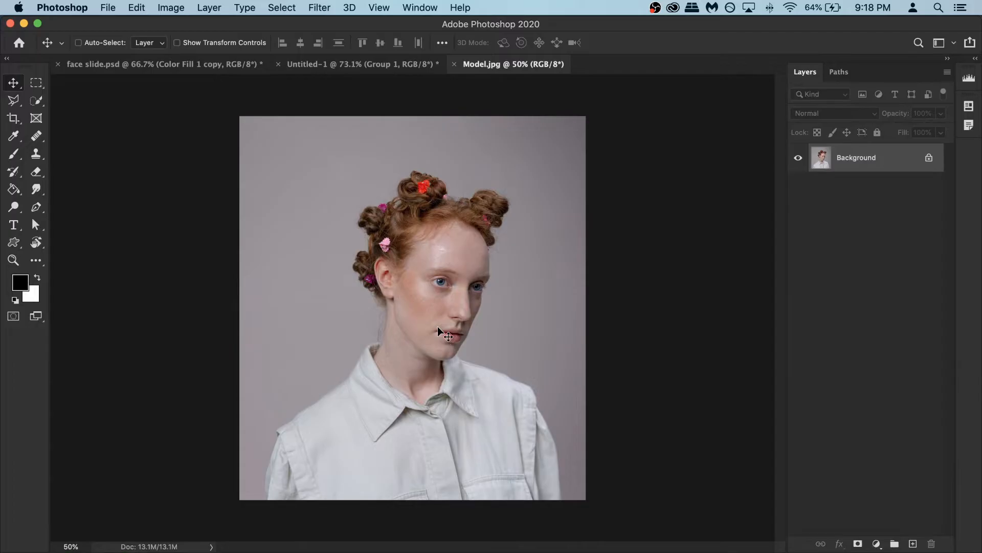
mouse_move(473, 156)
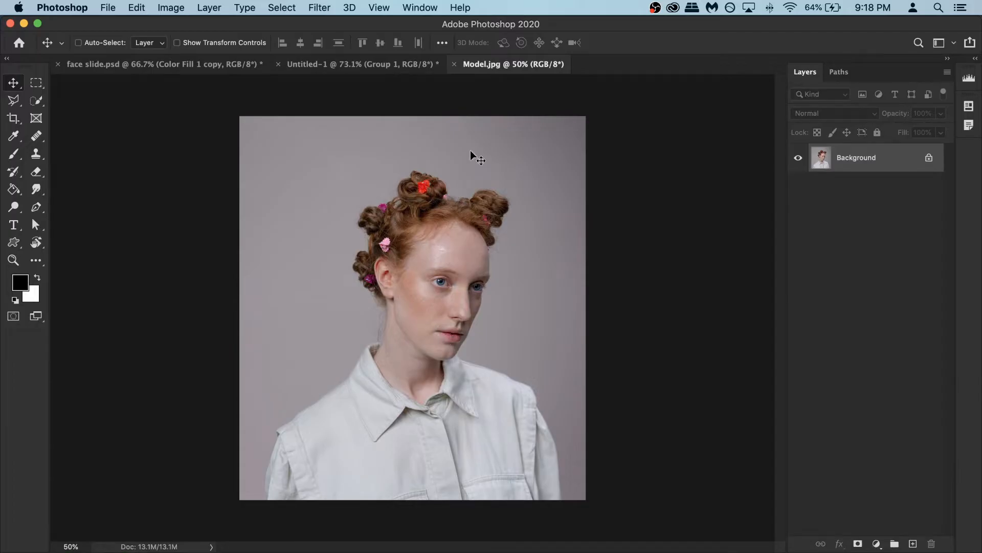
mouse_move(381, 225)
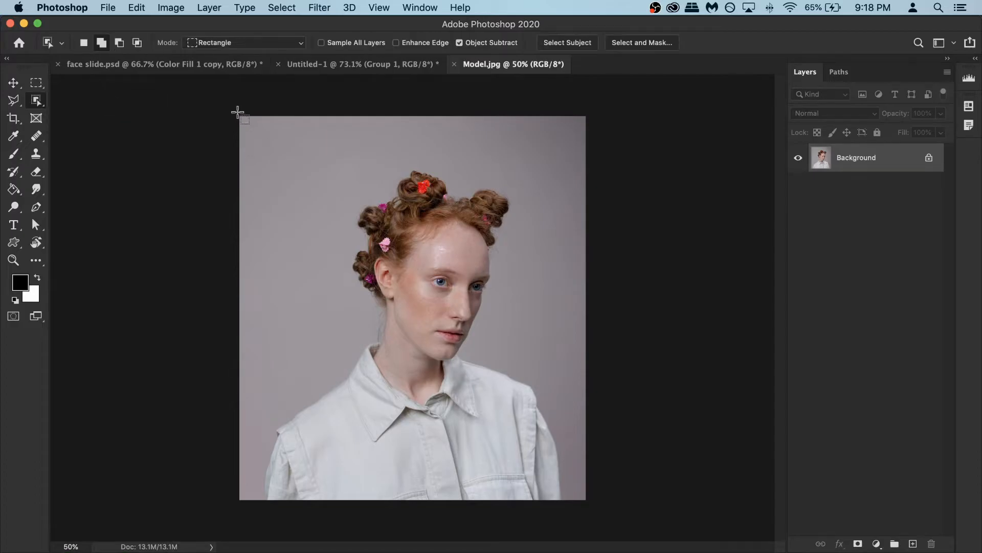
left_click_drag(240, 115, 588, 501)
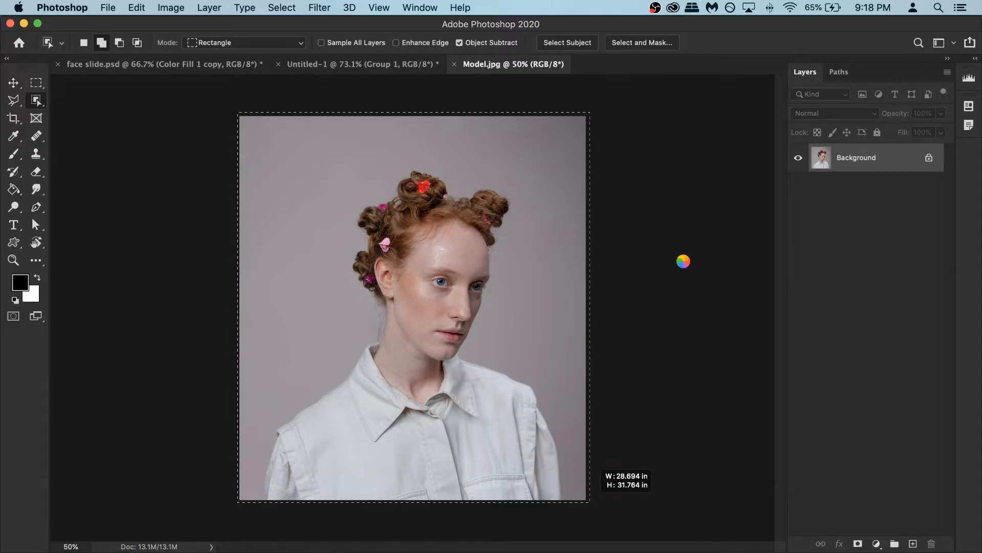
left_click(567, 43)
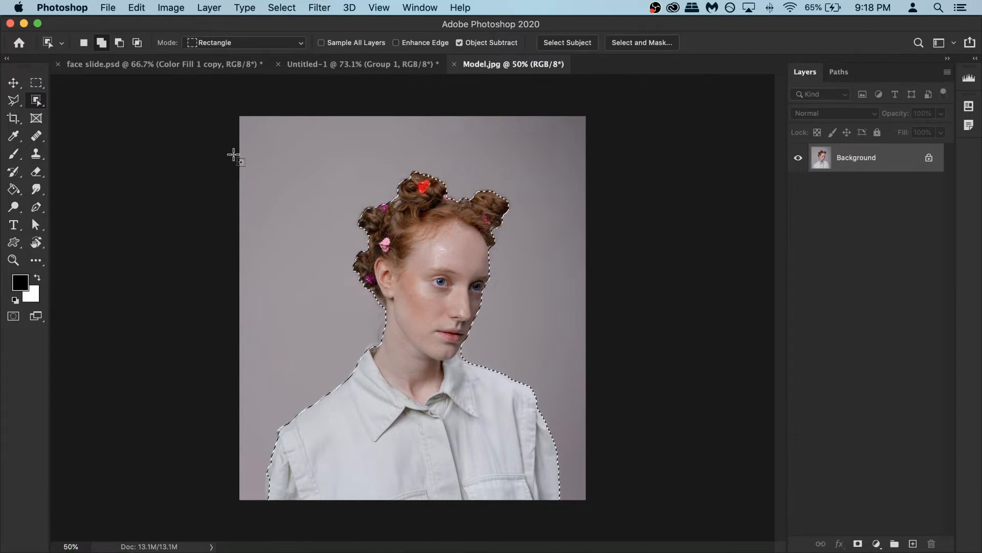
key("cmd+d")
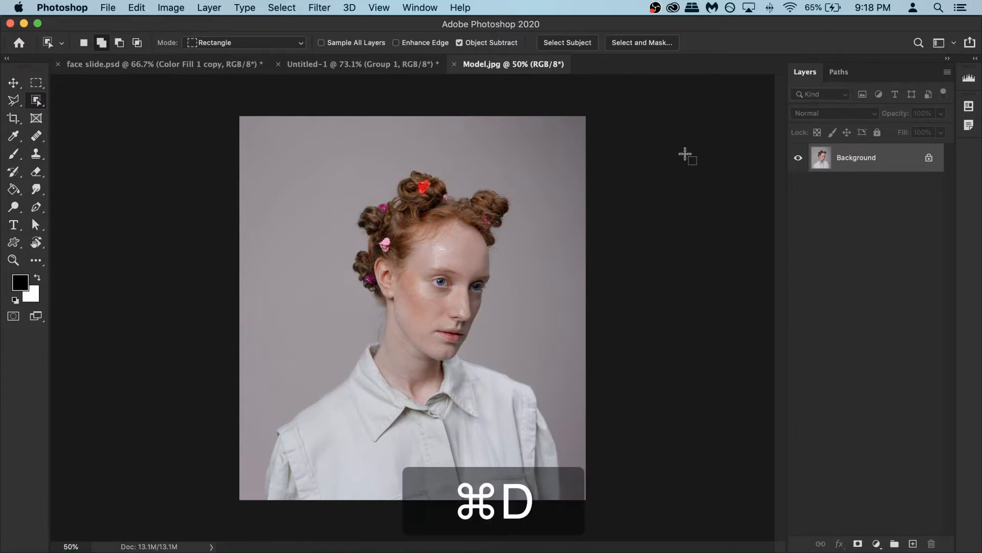
- Deselect, then use the Quick Selection tool to select the woman's hair, face and shirt
key("cmd+d")
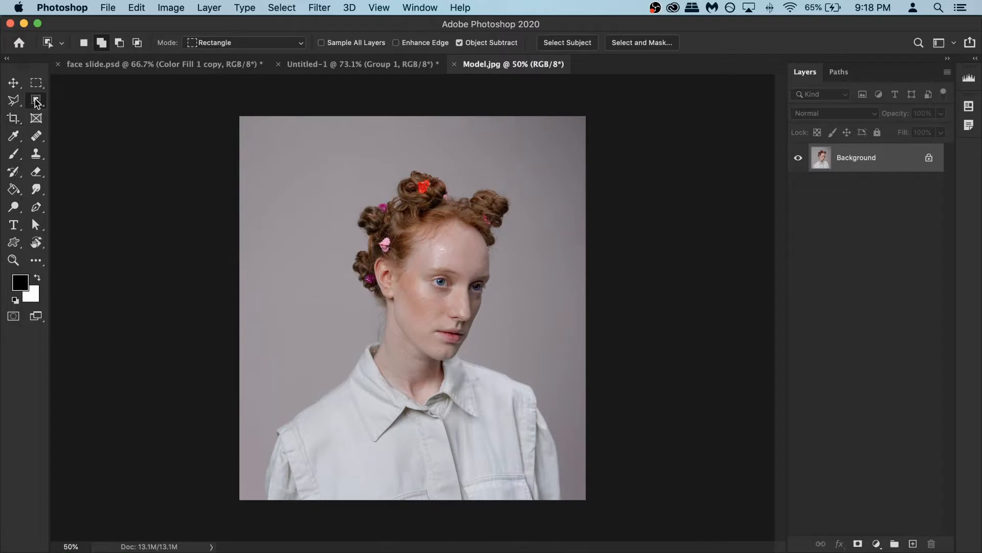
left_click(36, 100)
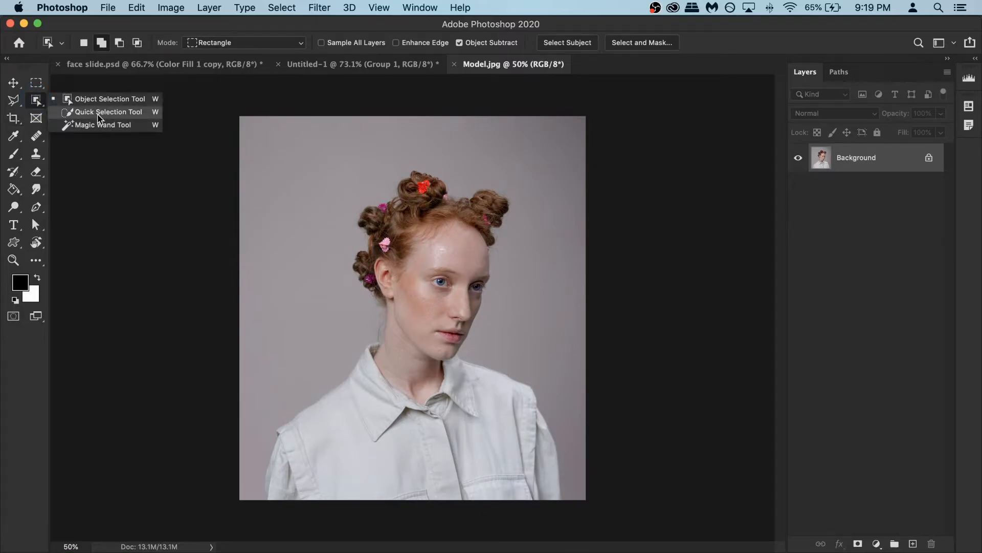
left_click(107, 112)
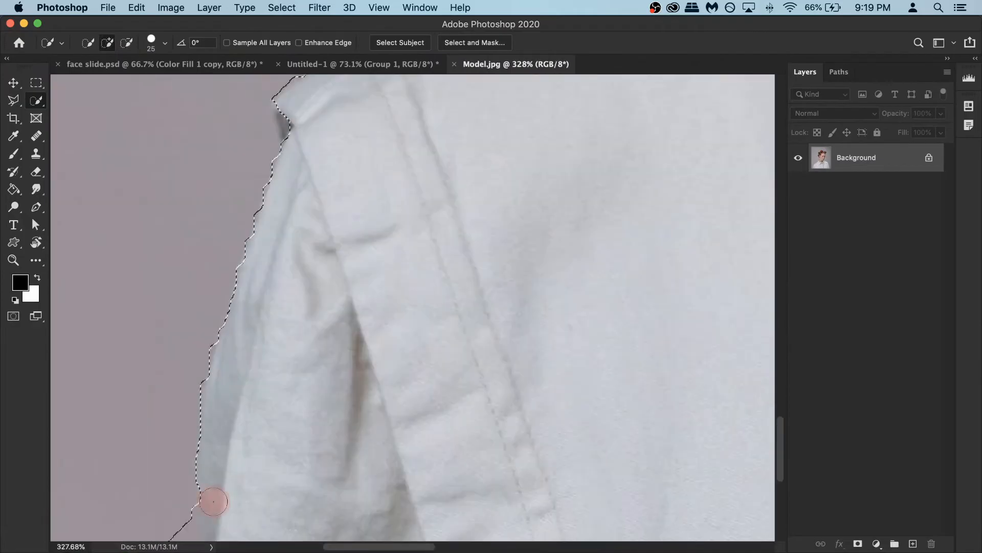
key("cmd+z")
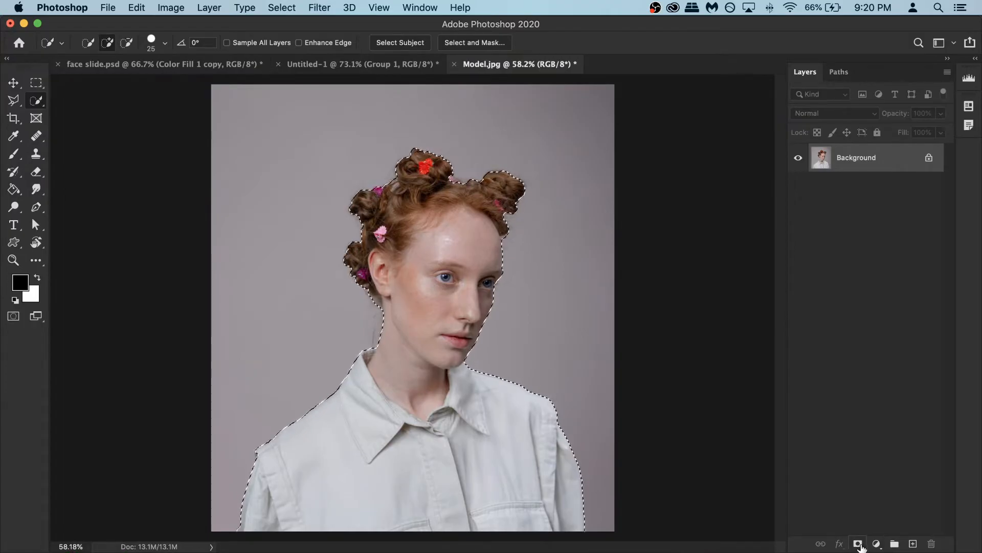
- Mask the woman from the selection and add a cyan-blue (0dbec9) Solid Color fill beneath her
left_click(858, 544)
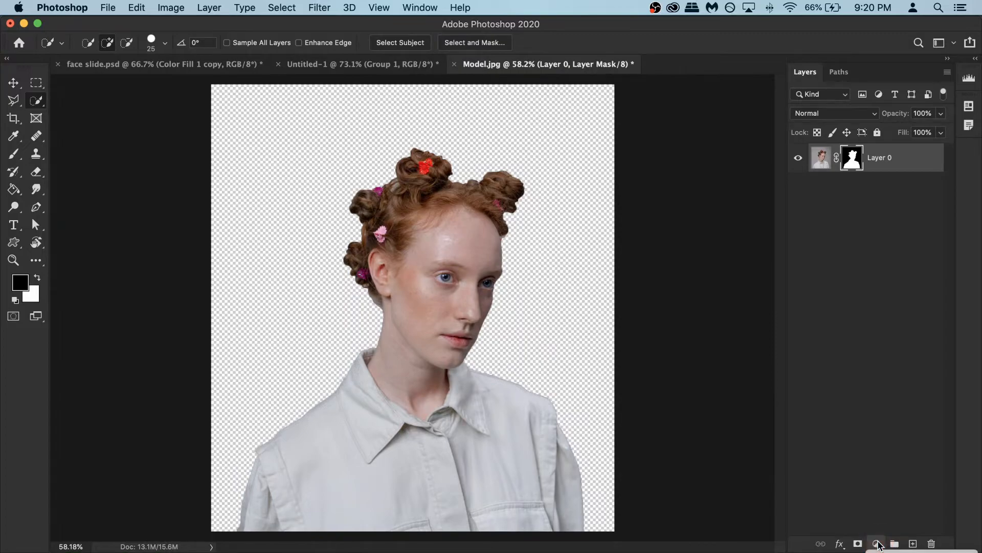
left_click(876, 543)
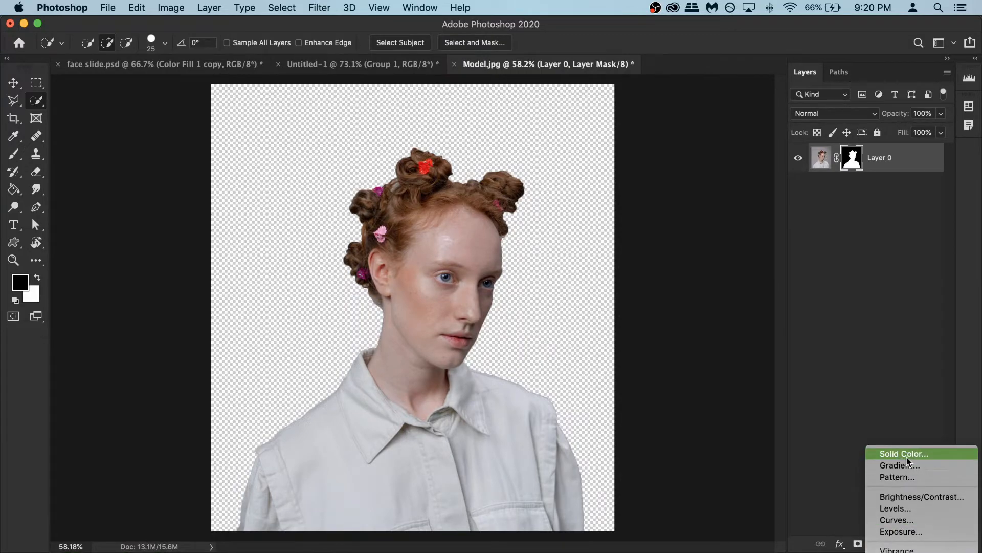
left_click(904, 454)
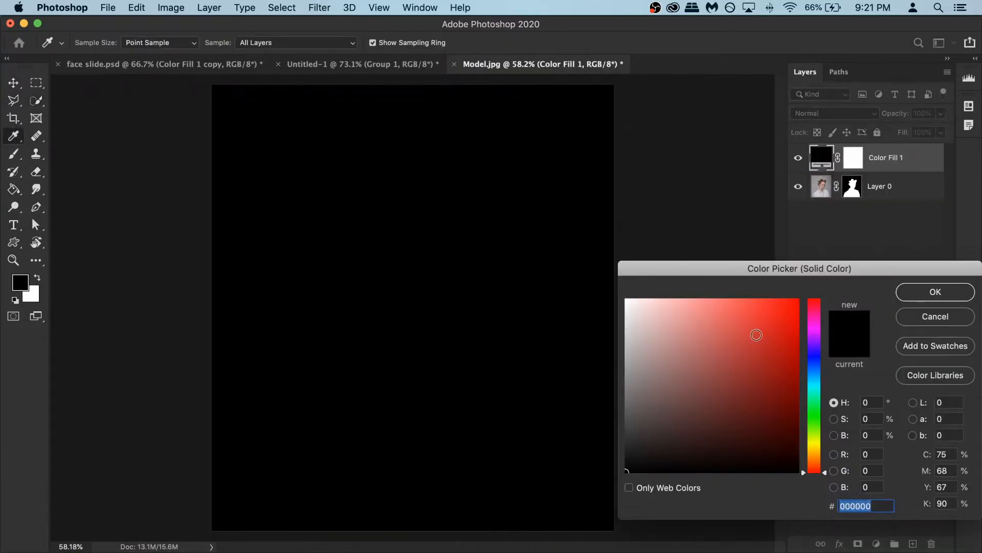
left_click(815, 385)
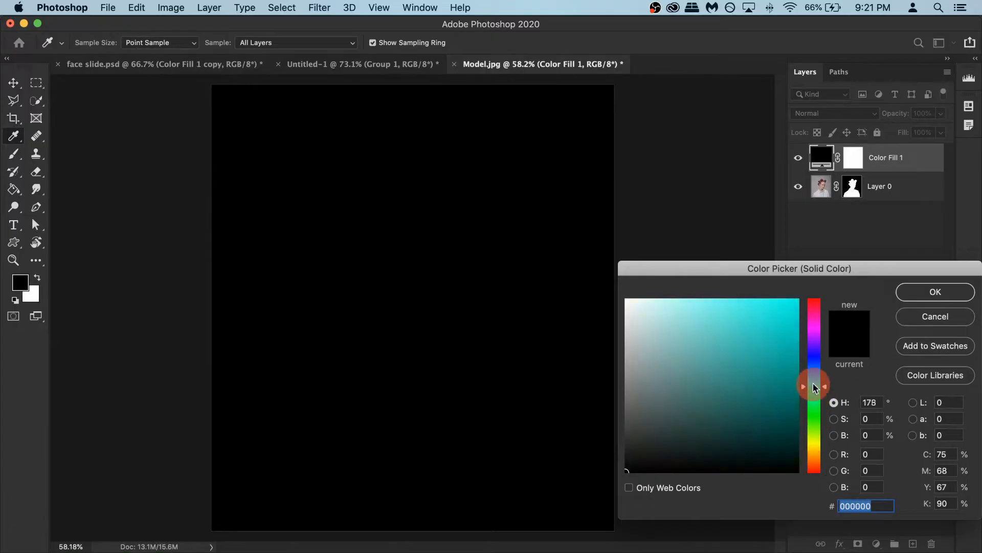
left_click(788, 335)
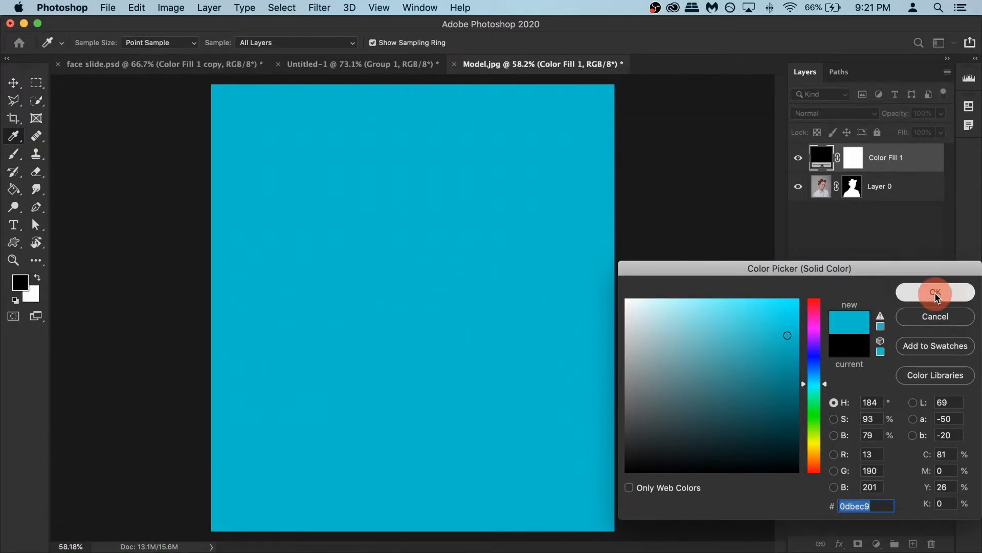
left_click(936, 293)
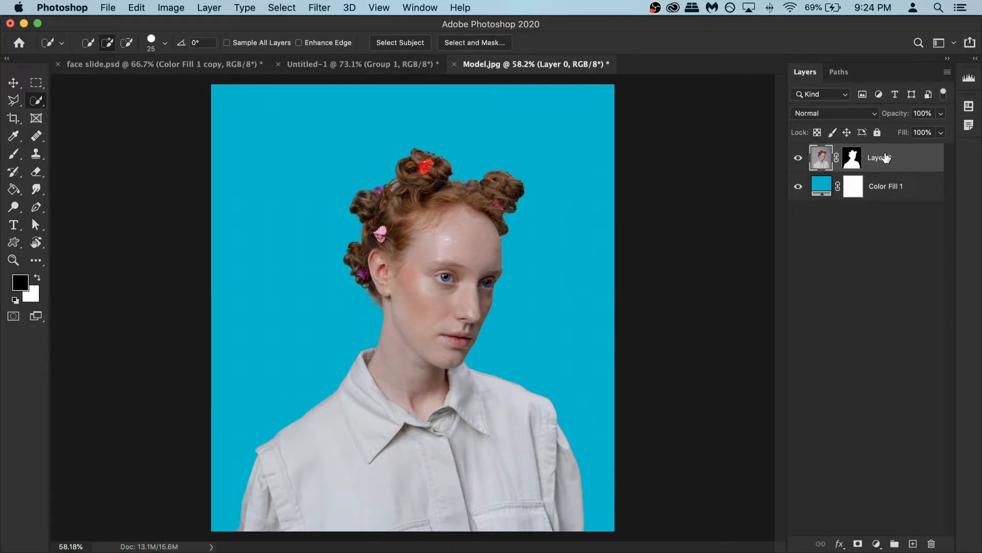
- Duplicate the cutout layer, name it 'back up' and move it to the bottom of the stack
key("cmd+j")
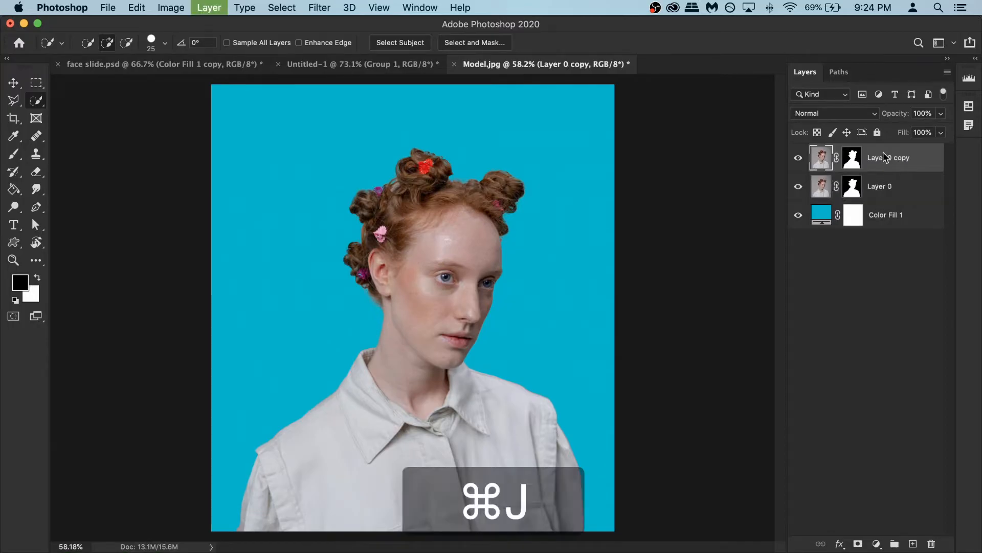
double_click(888, 158)
type("back up")
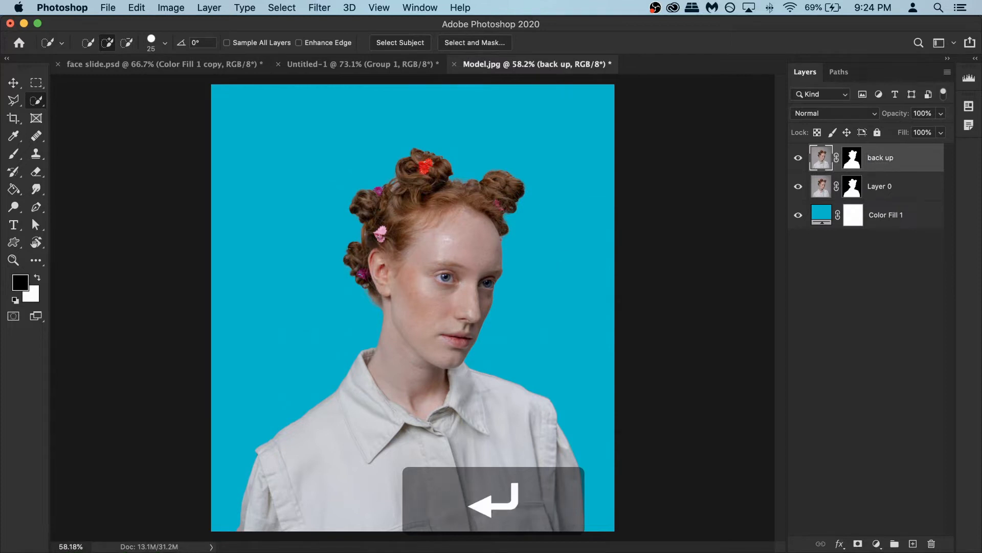
left_click_drag(880, 158, 880, 219)
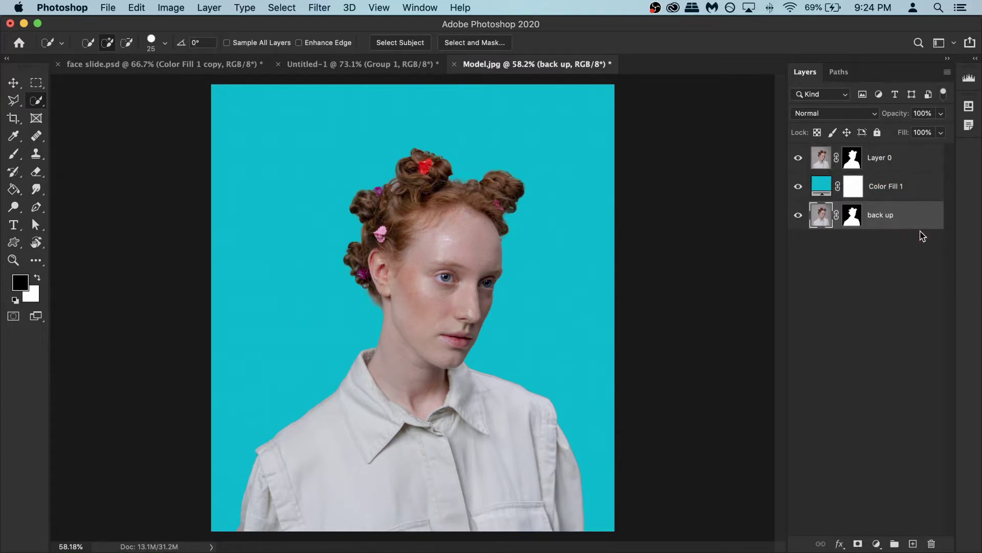
left_click(895, 186)
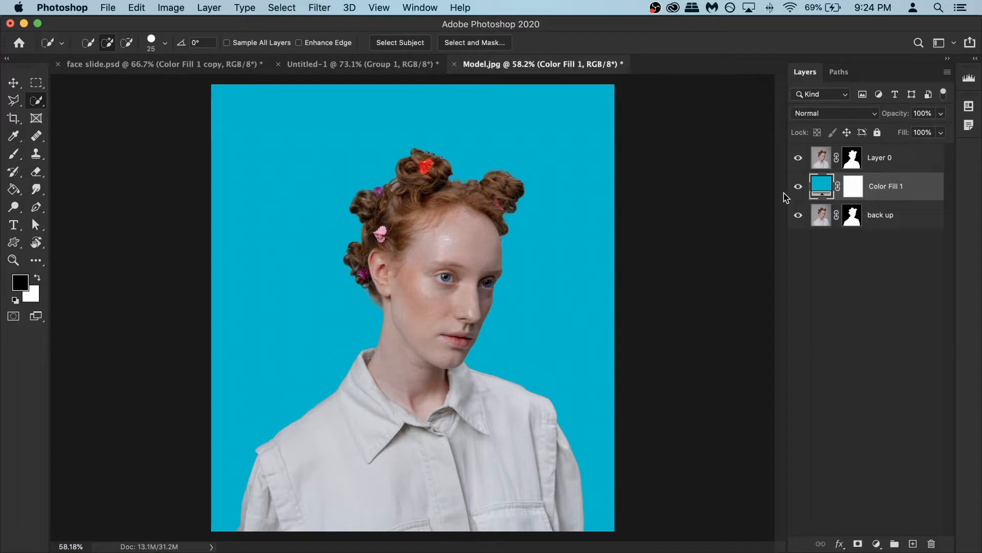
left_click(885, 215)
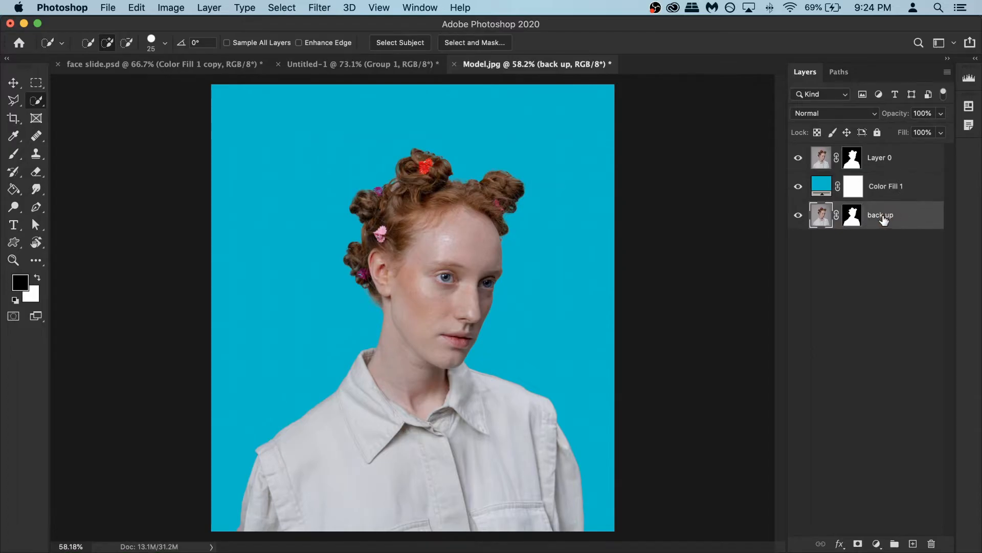
mouse_move(890, 158)
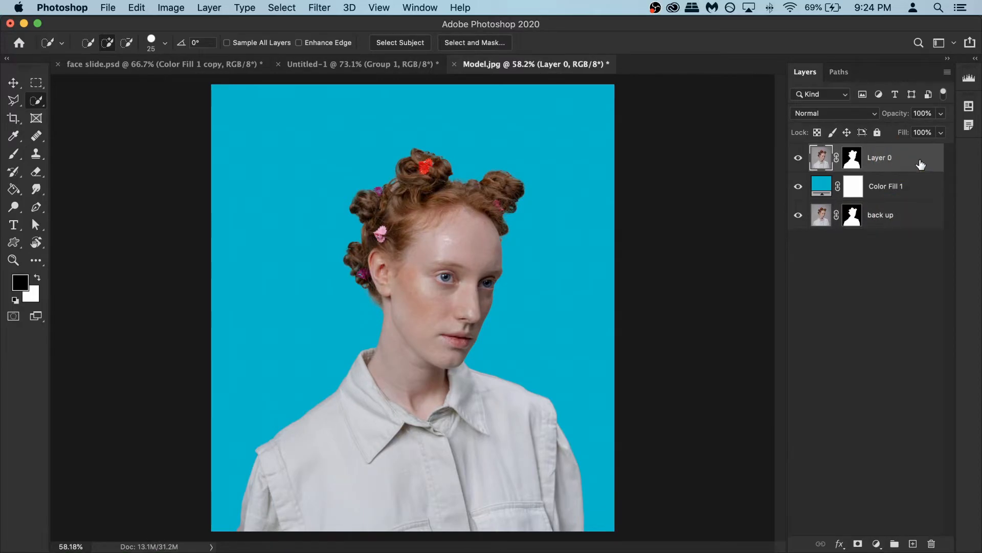
mouse_move(872, 174)
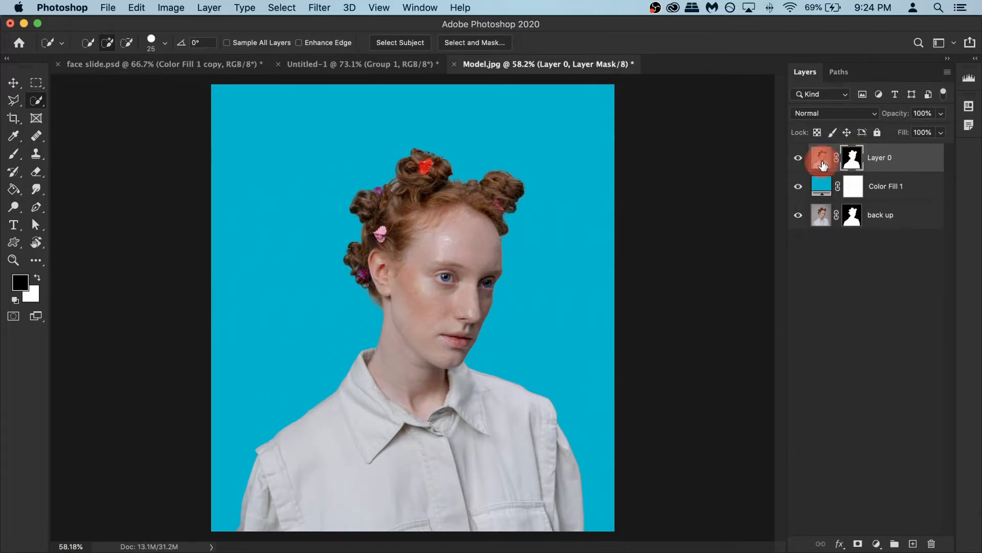
- Apply Layer 0's mask so the cutout becomes permanent
left_click(852, 157)
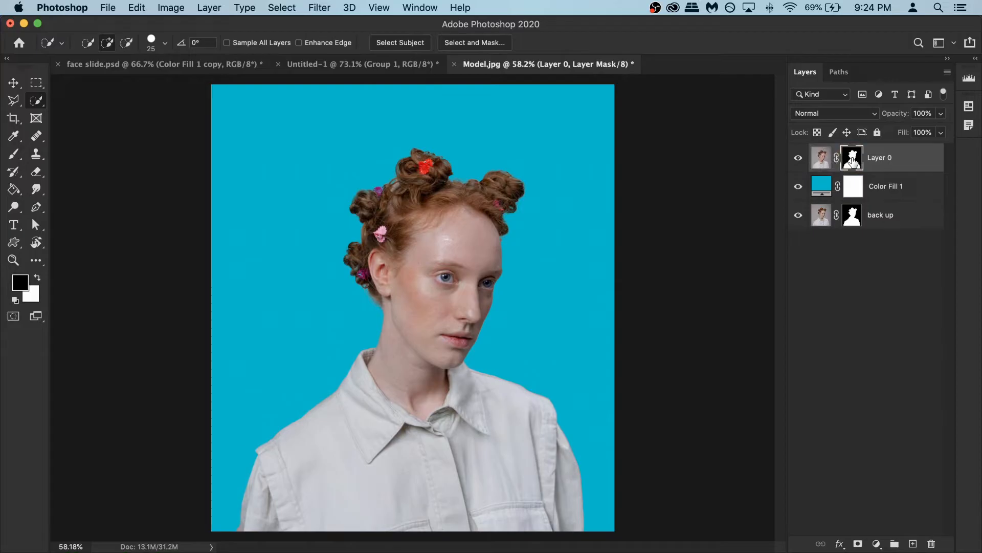
right_click(850, 158)
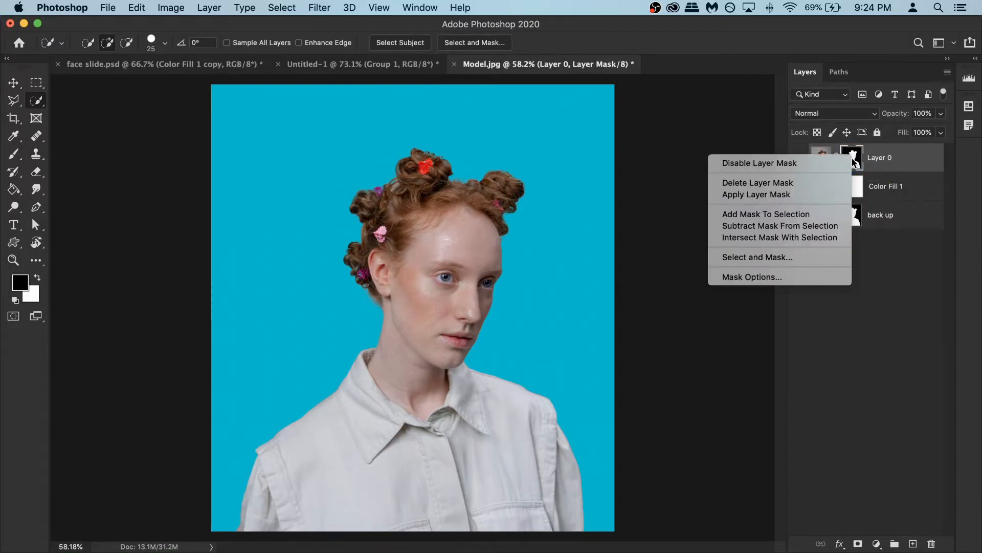
left_click(758, 182)
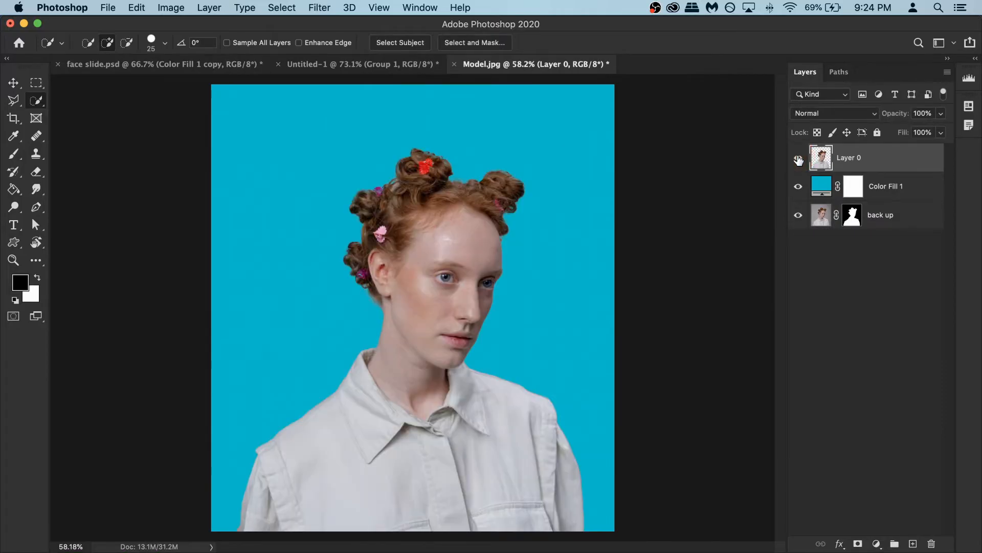
mouse_move(859, 161)
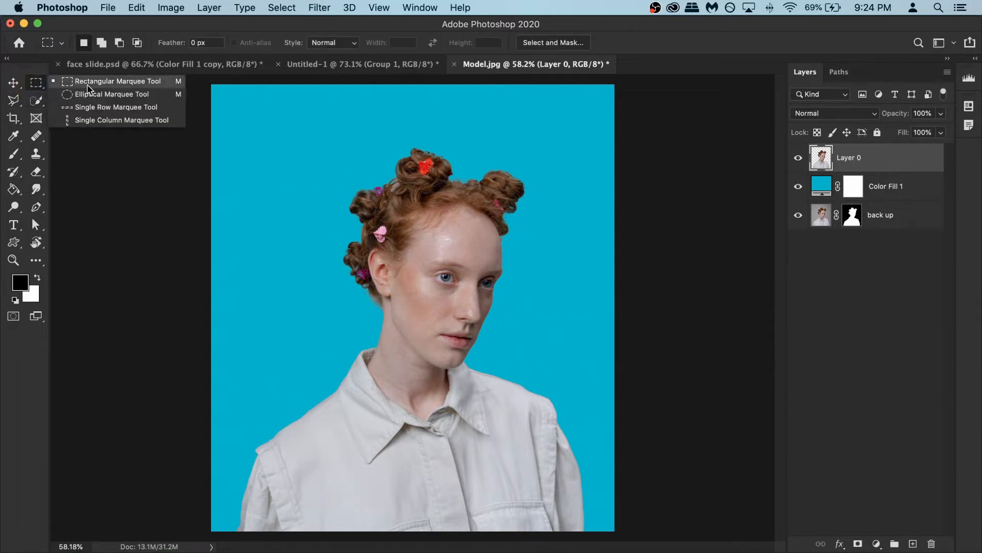
- Marquee a strip across the eyes and reshape it via Transform Selection from ear to past the far eye
left_click(95, 81)
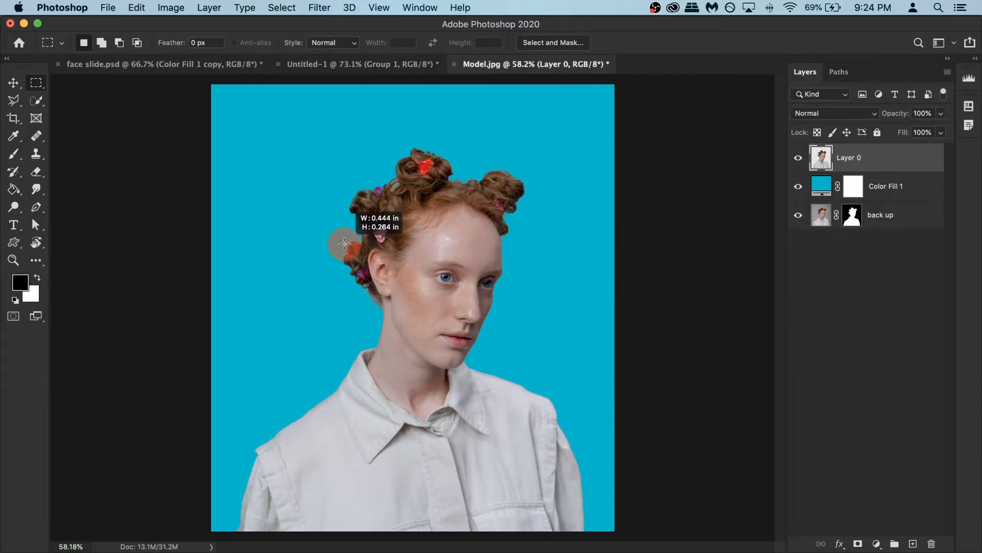
left_click_drag(340, 241, 541, 302)
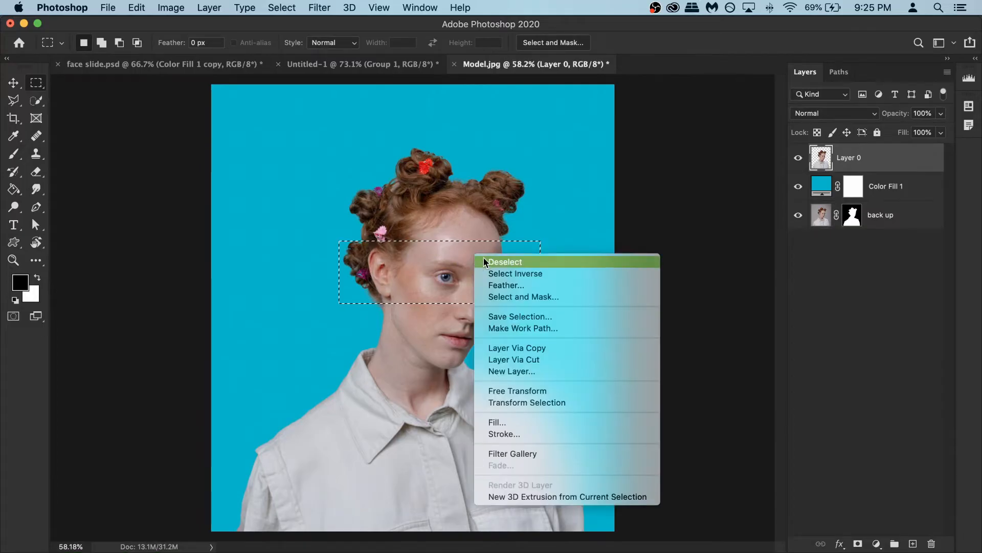
mouse_move(523, 407)
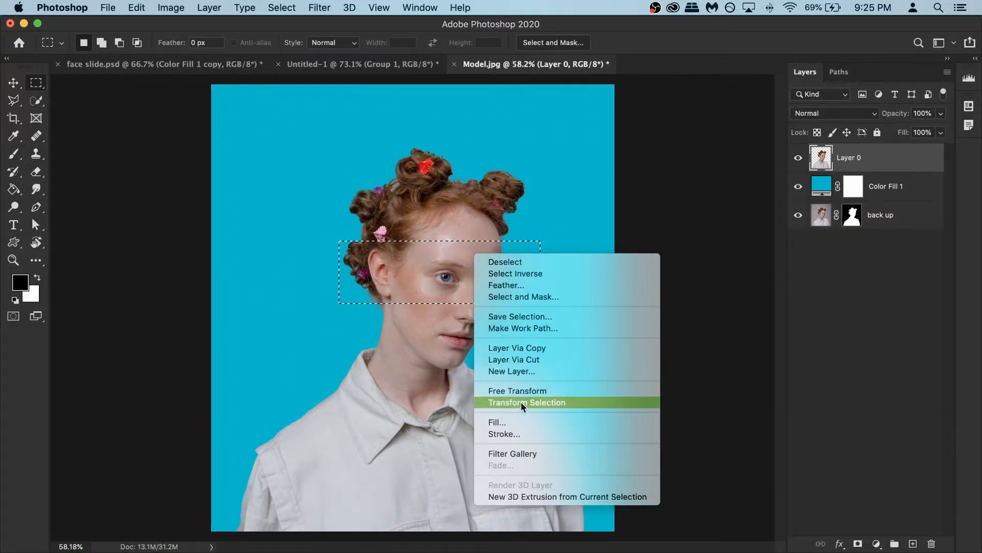
left_click(528, 402)
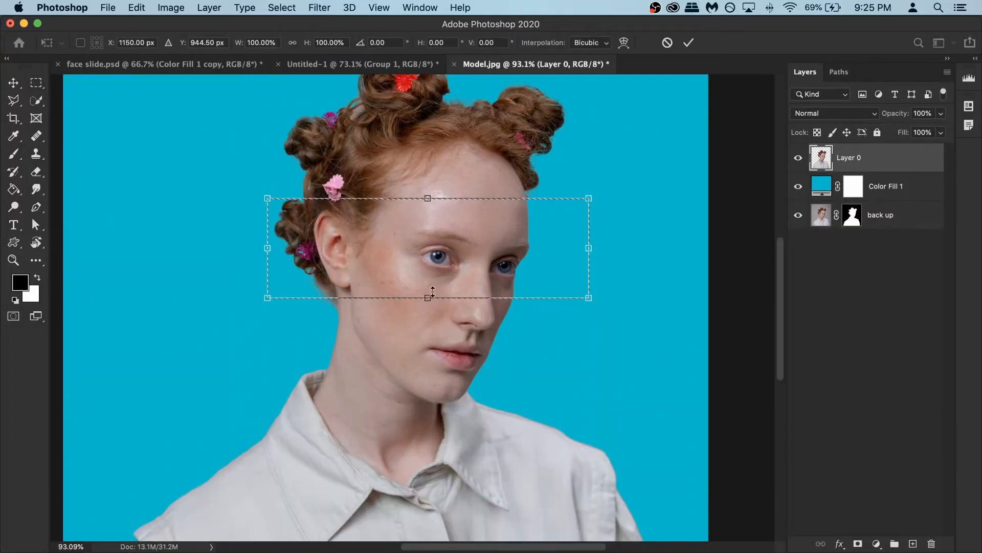
left_click_drag(428, 298, 428, 291)
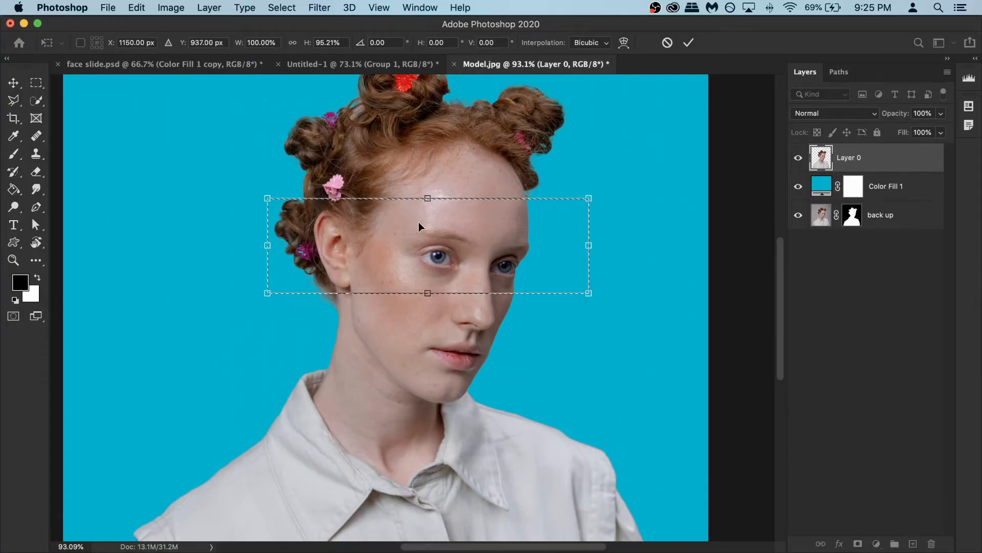
left_click_drag(427, 198, 427, 212)
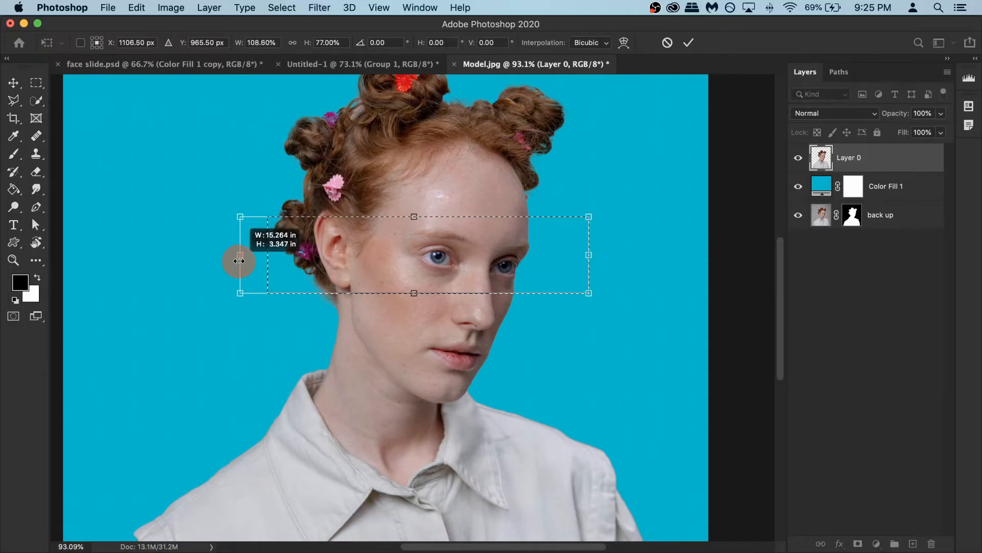
mouse_move(418, 249)
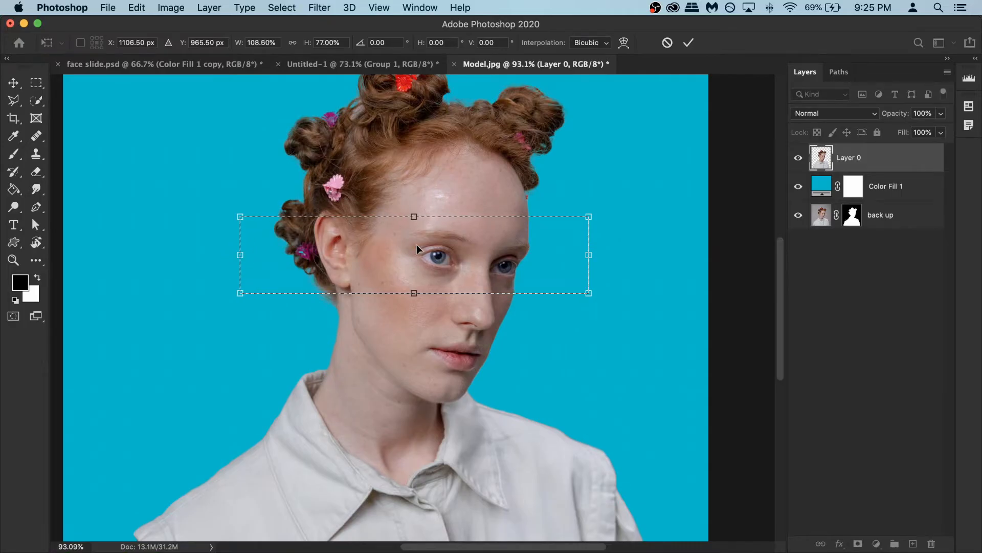
left_click_drag(413, 216, 414, 220)
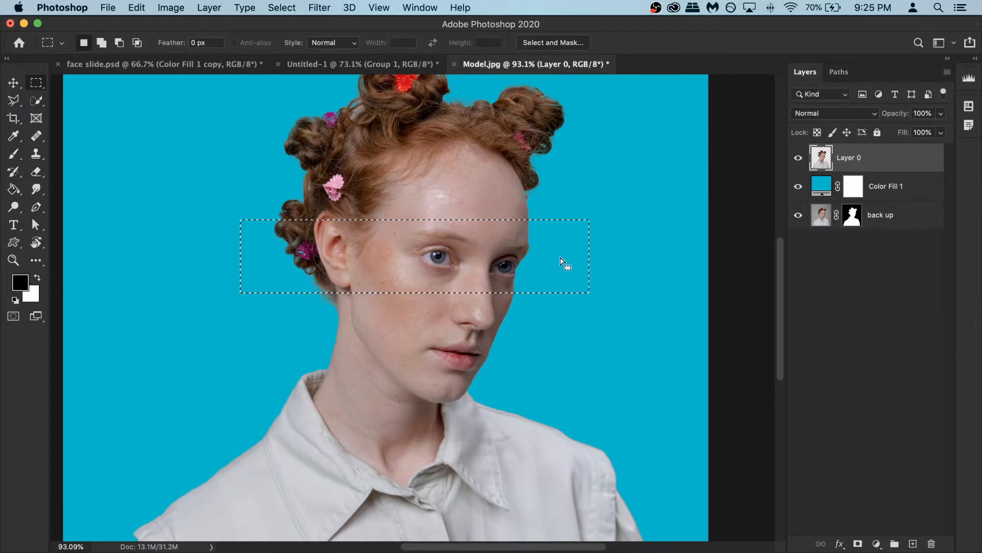
mouse_move(478, 277)
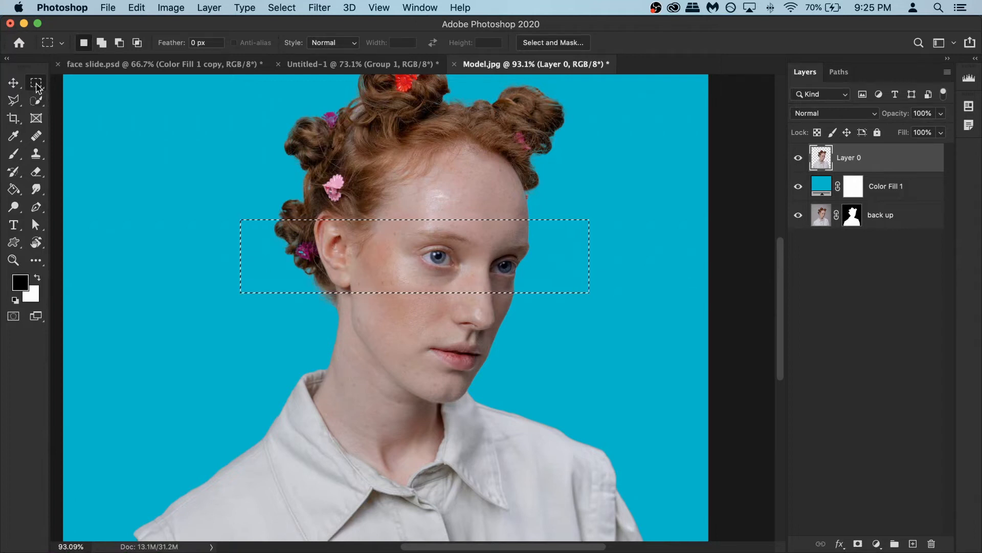
mouse_move(35, 82)
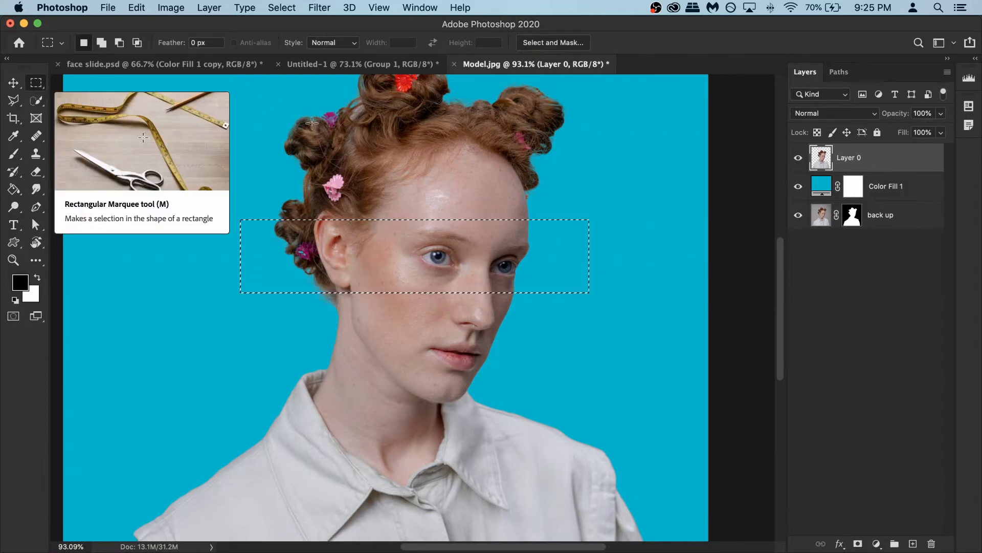
- Cut the eye strip onto its own layer via Layer Via Cut and toggle it to check the gap
right_click(483, 248)
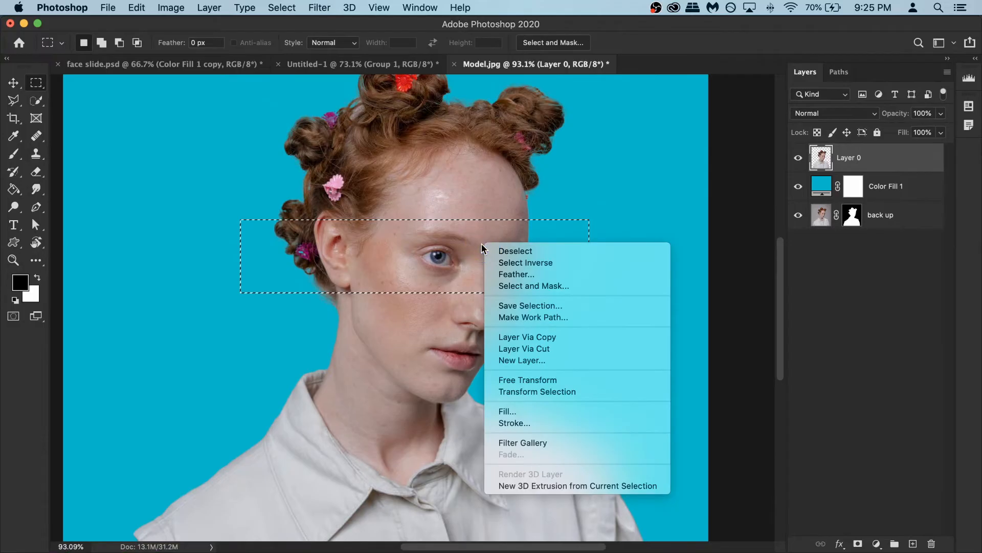
mouse_move(548, 348)
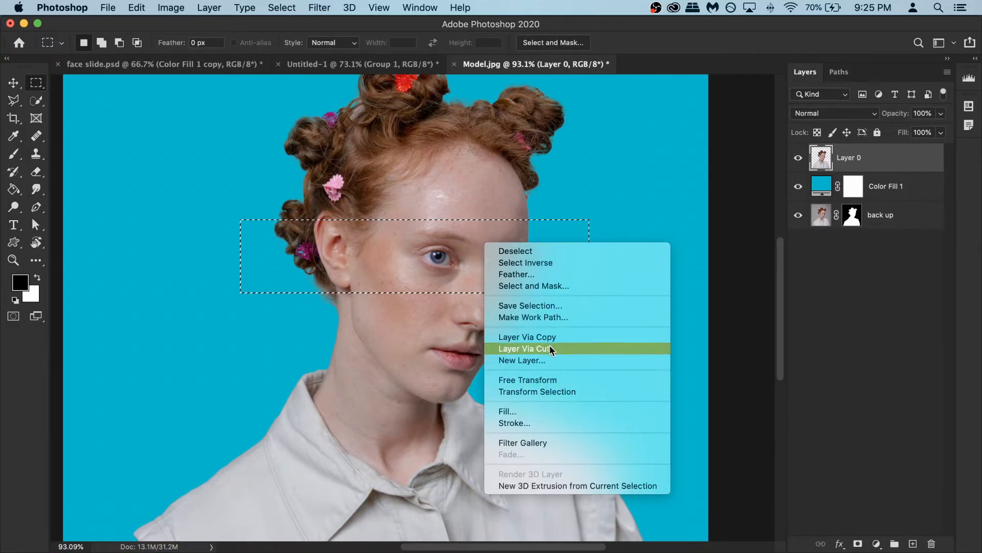
left_click(528, 348)
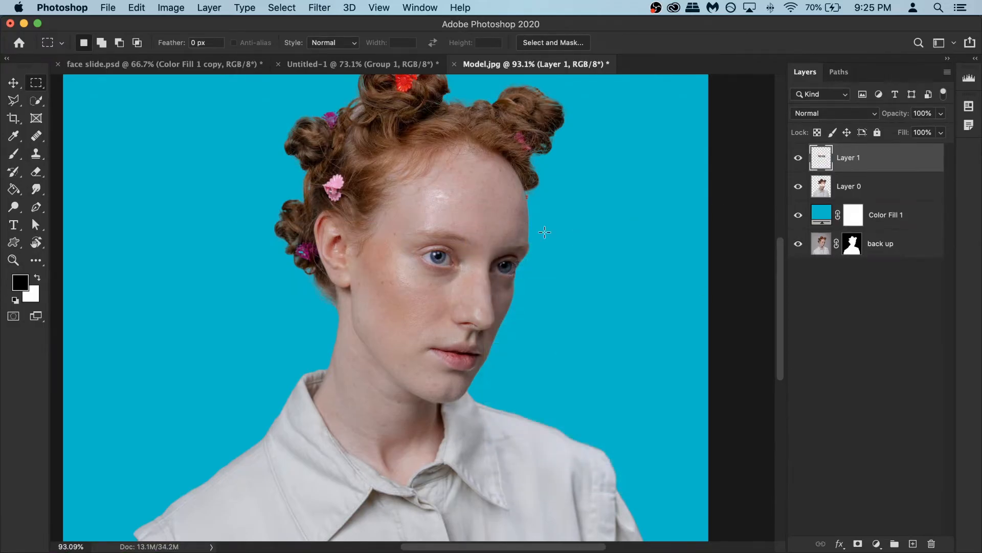
left_click(798, 157)
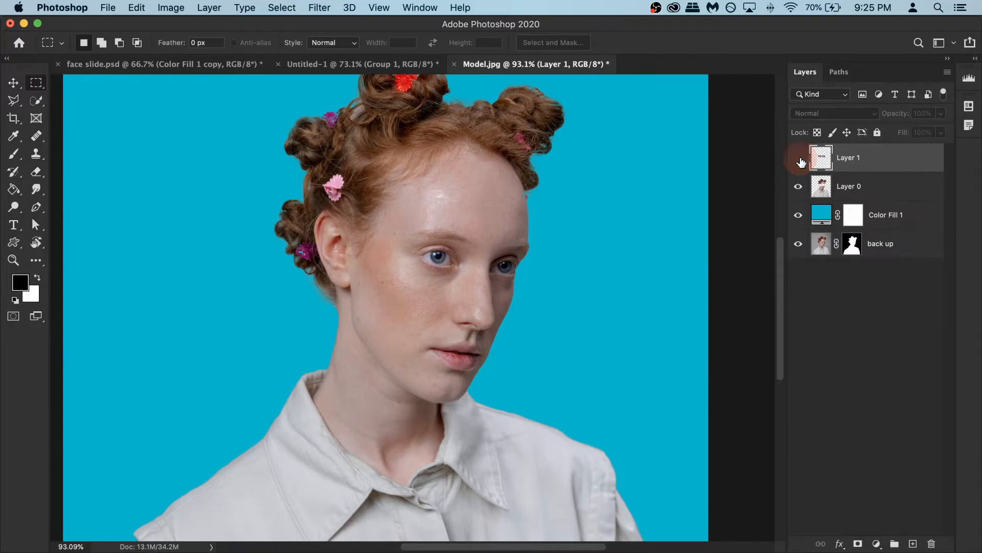
left_click(798, 158)
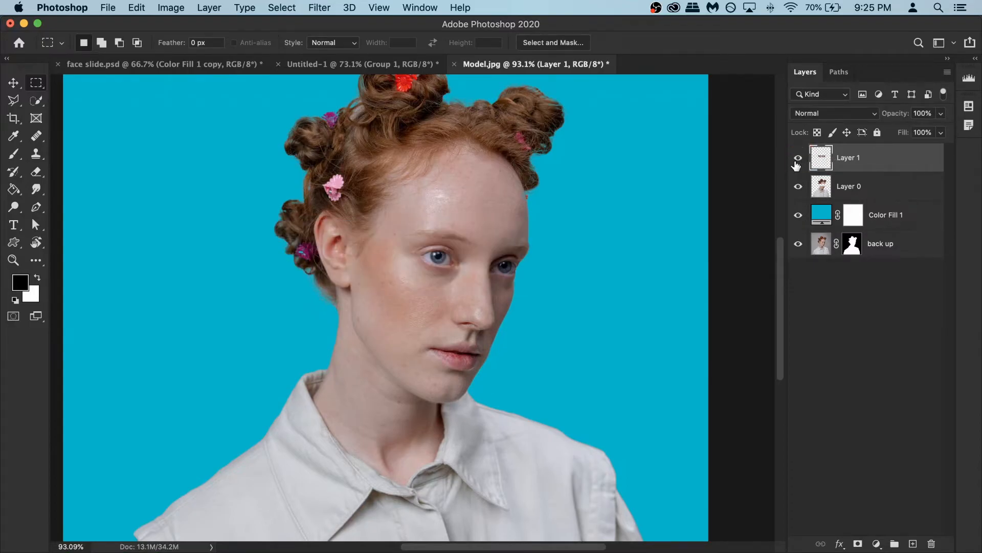
left_click(798, 158)
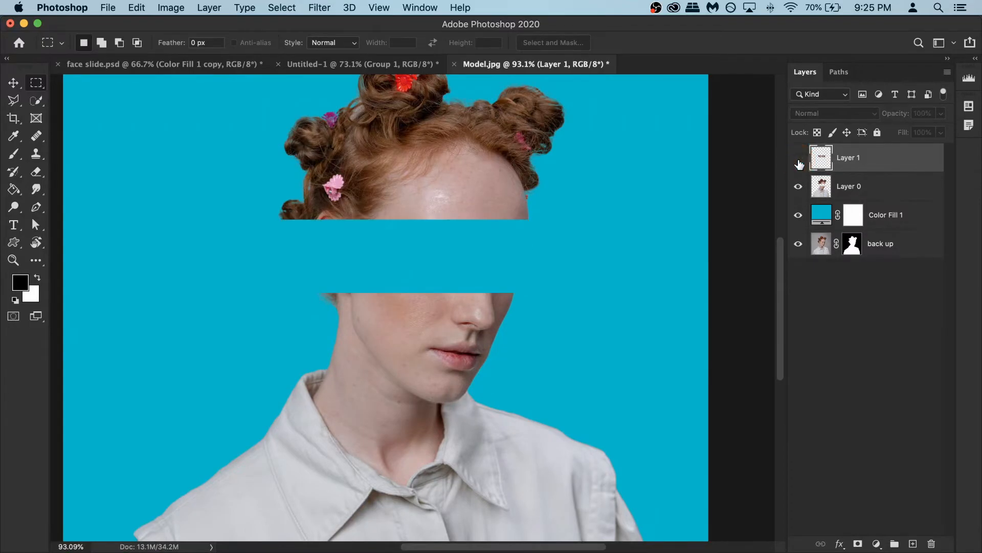
left_click(798, 158)
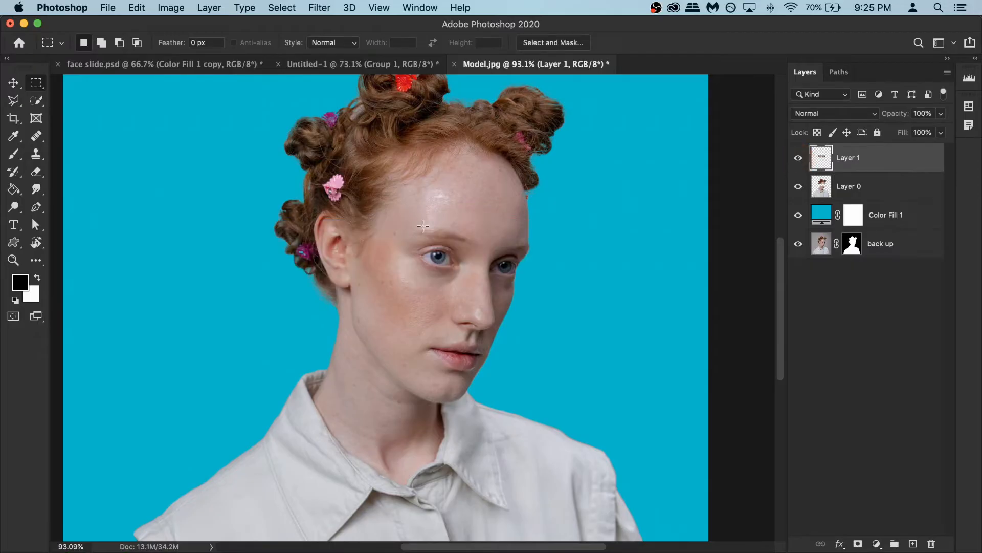
mouse_move(70, 189)
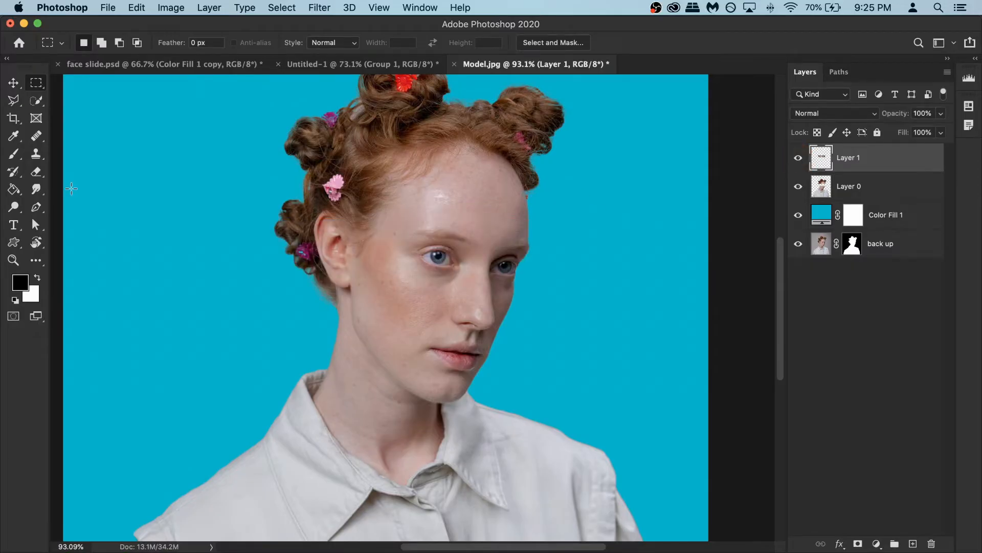
- Slide the eye-strip layer left with the Move tool so it juts out from the face
left_click(12, 82)
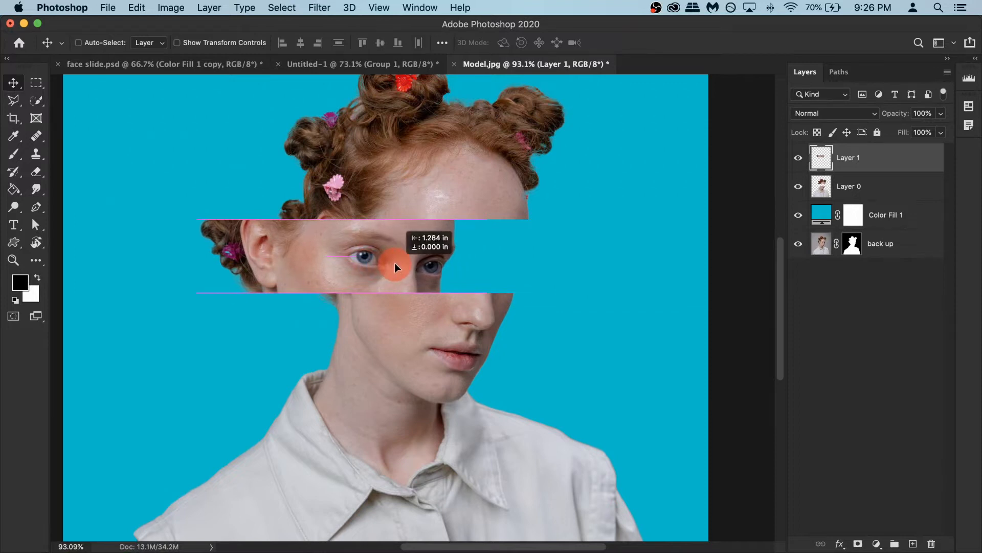
left_click_drag(395, 267, 386, 267)
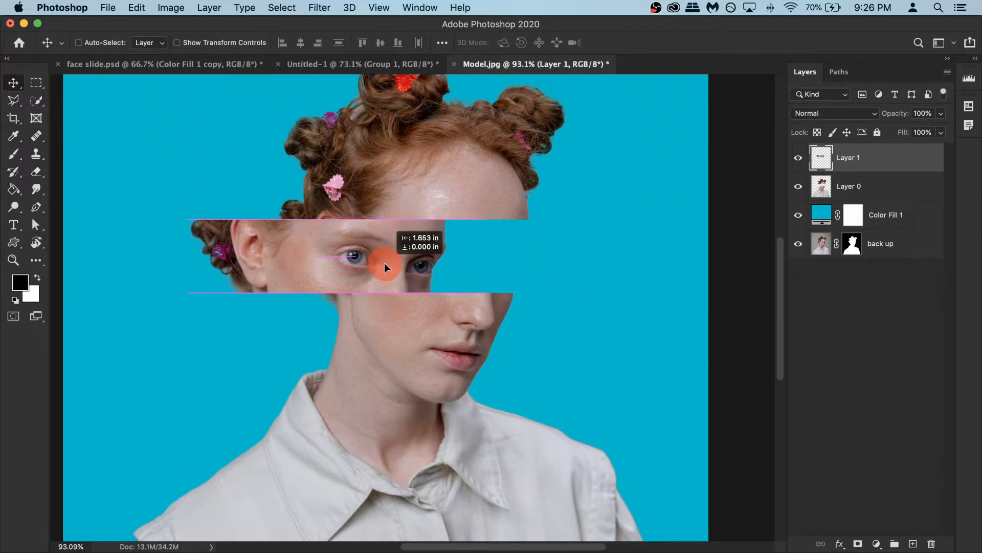
left_click_drag(385, 268, 376, 266)
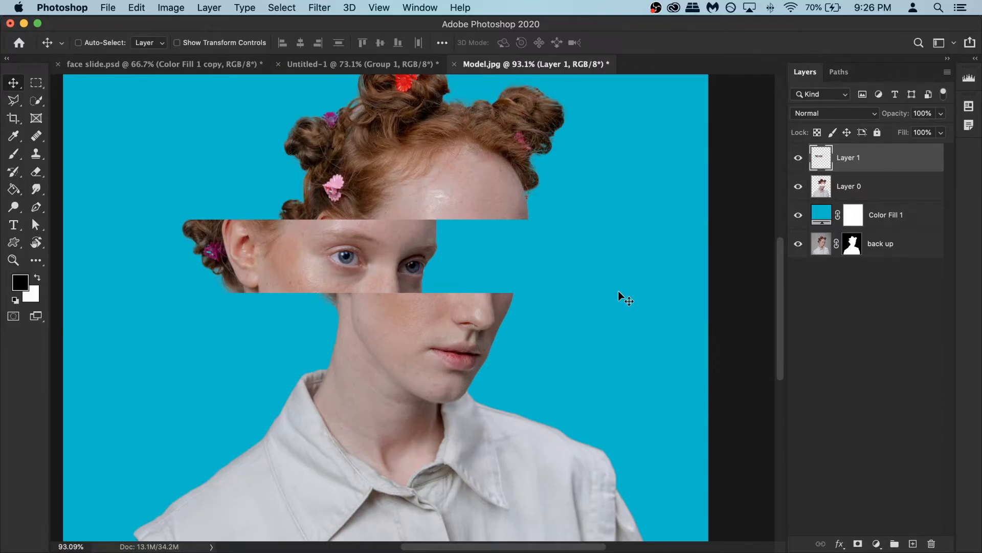
mouse_move(637, 293)
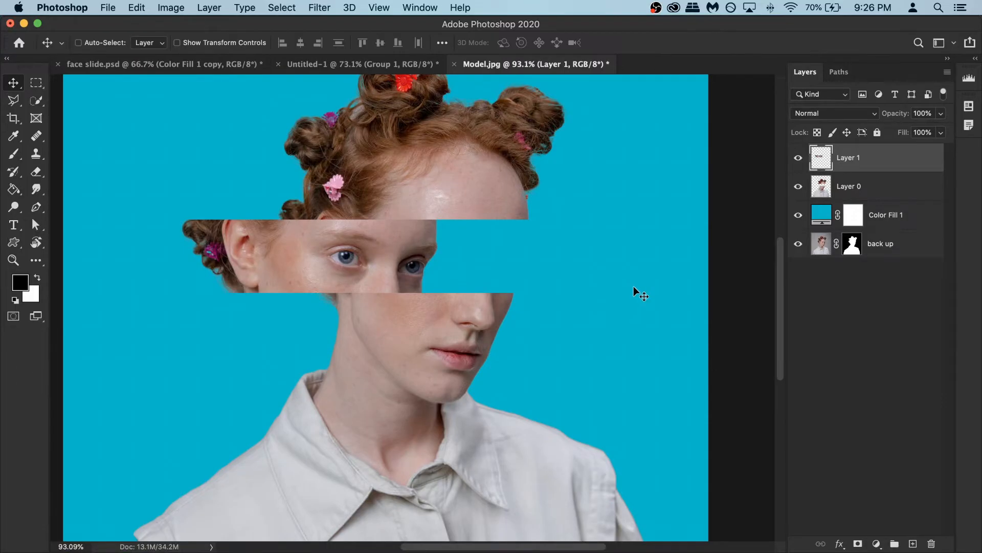
- Place the pointing-hand photo as an embedded layer above the portrait
left_click(107, 7)
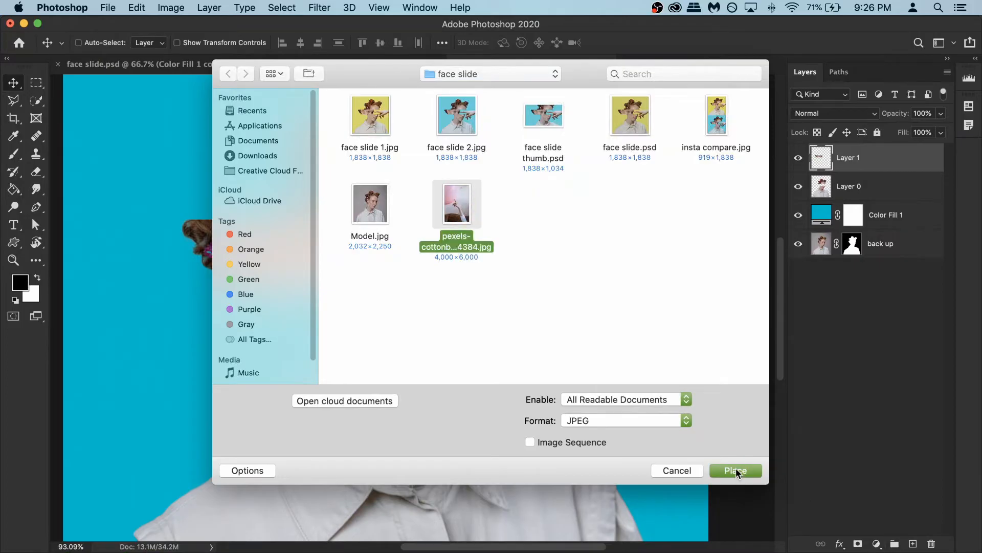
left_click(736, 470)
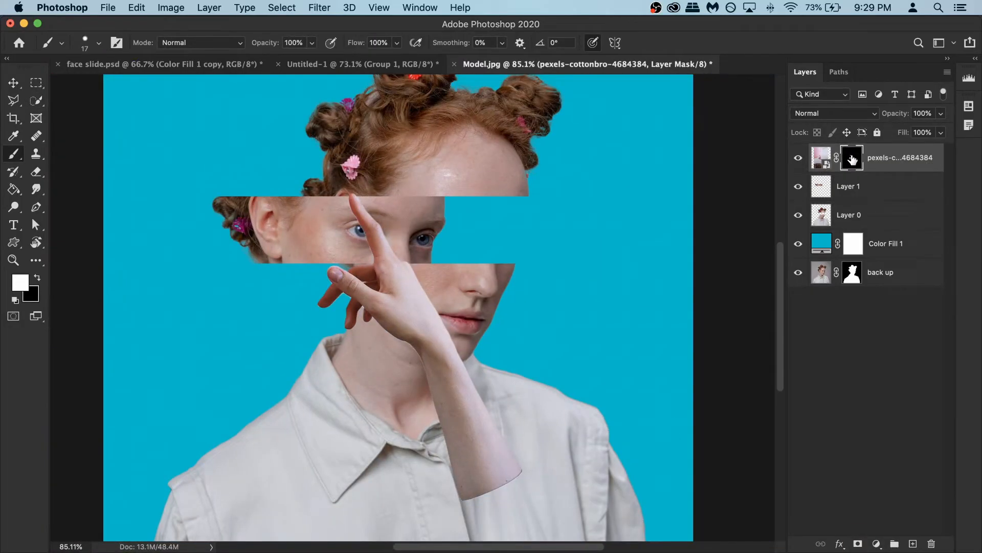
mouse_move(851, 158)
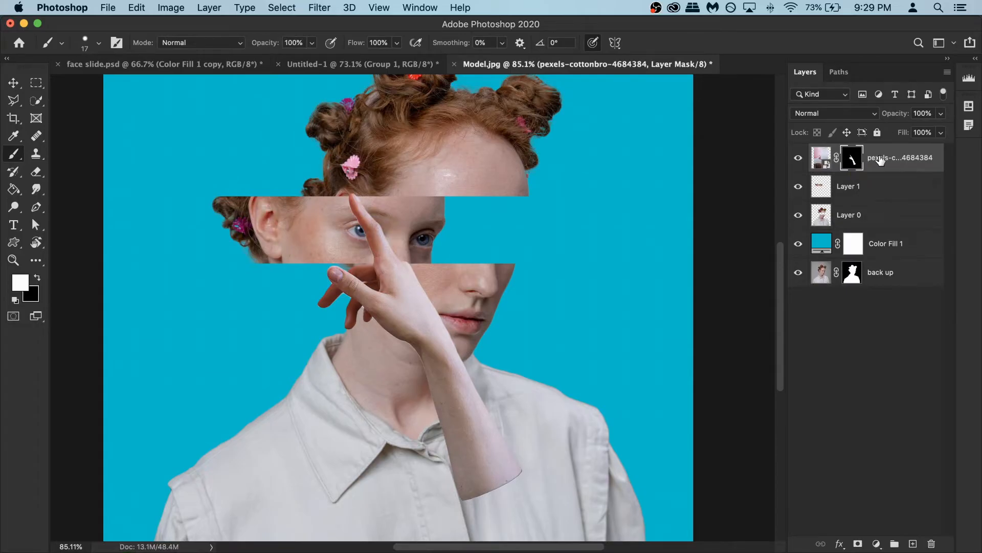
mouse_move(843, 166)
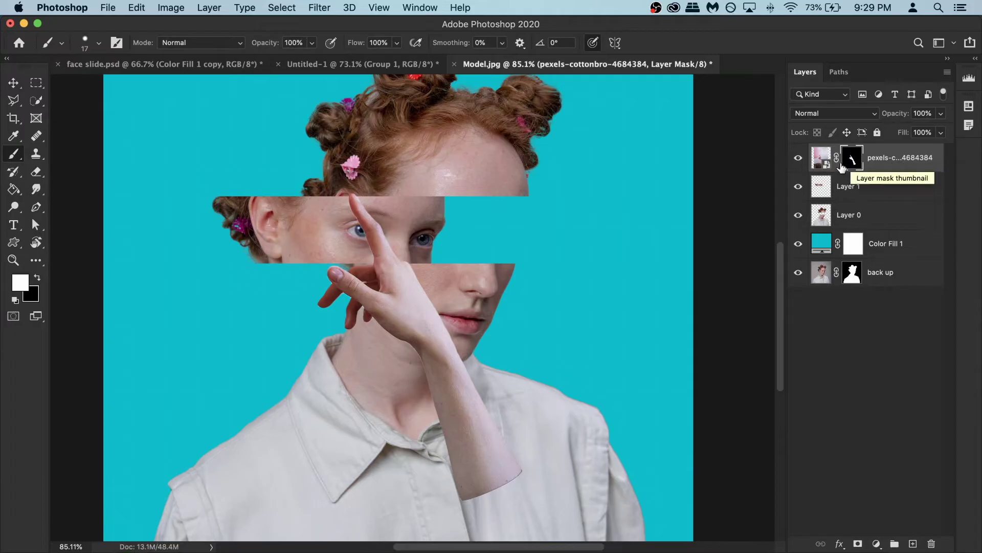
- Rasterize the hand layer and apply its layer mask so only the hand remains
right_click(851, 157)
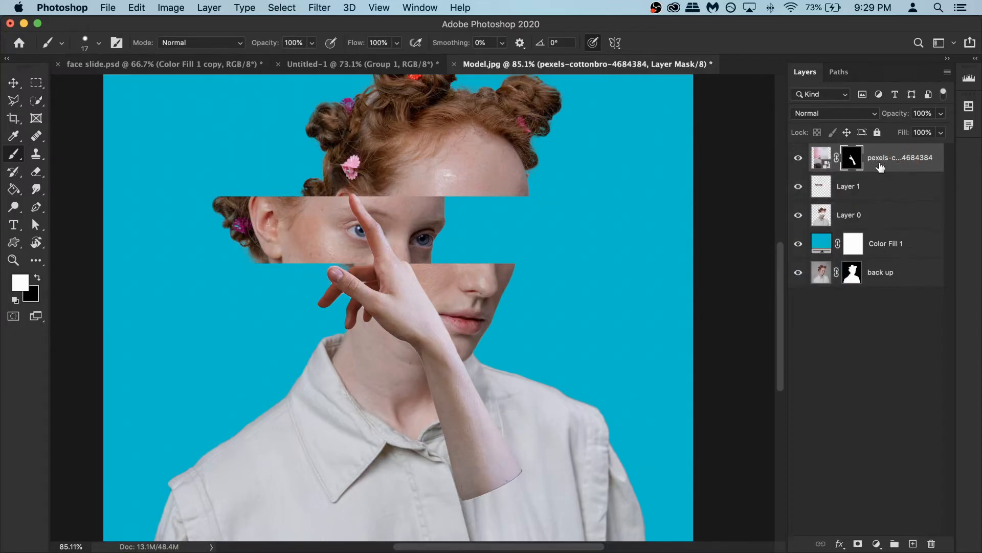
mouse_move(895, 163)
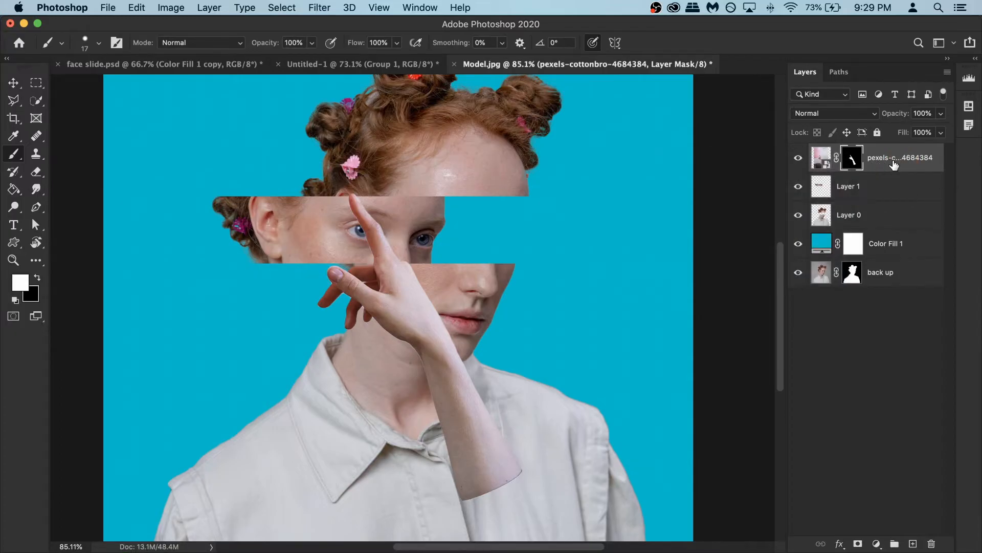
mouse_move(910, 158)
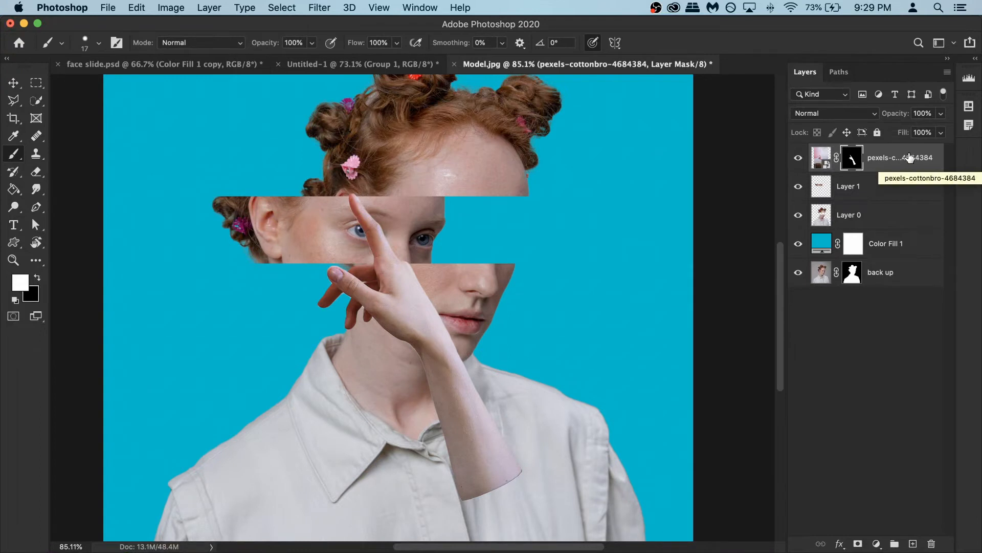
right_click(911, 157)
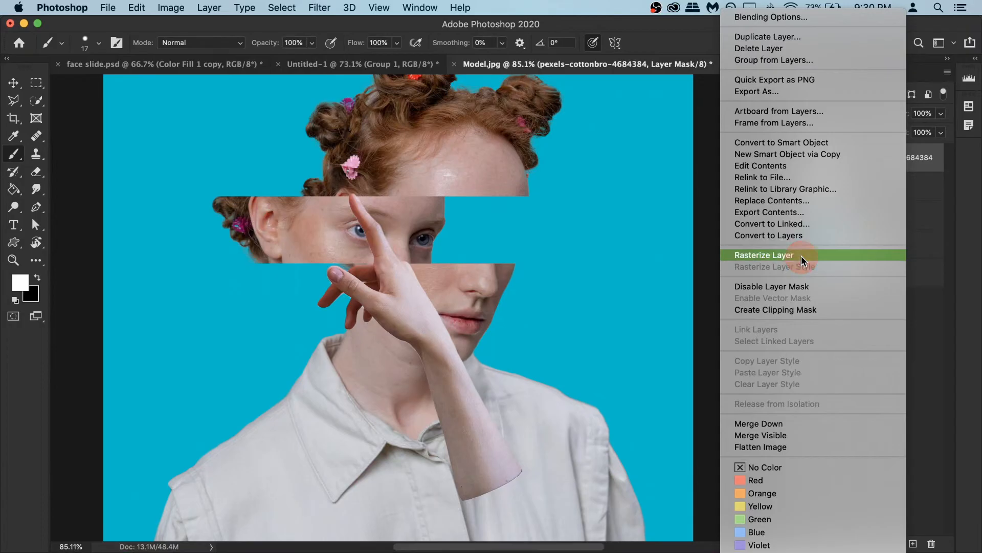
left_click(764, 255)
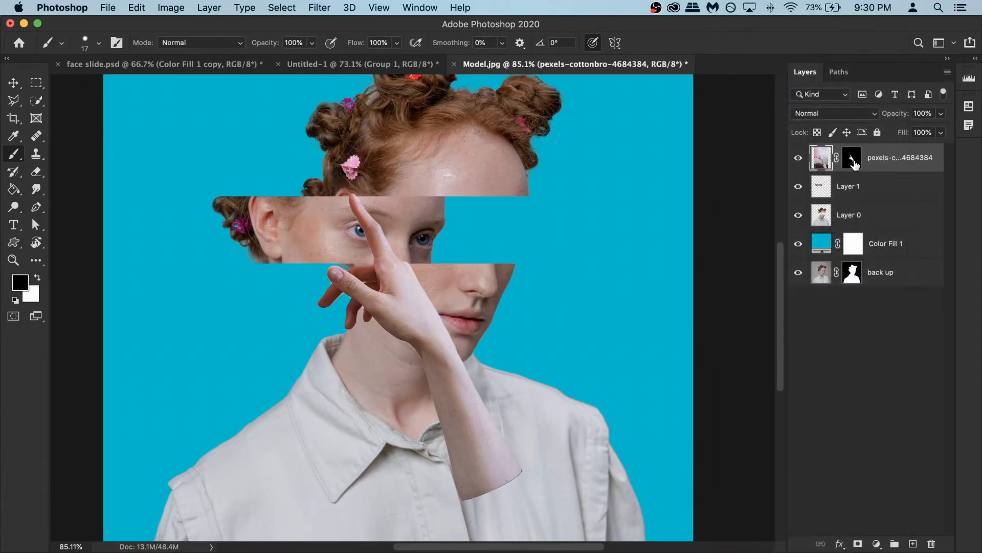
right_click(852, 156)
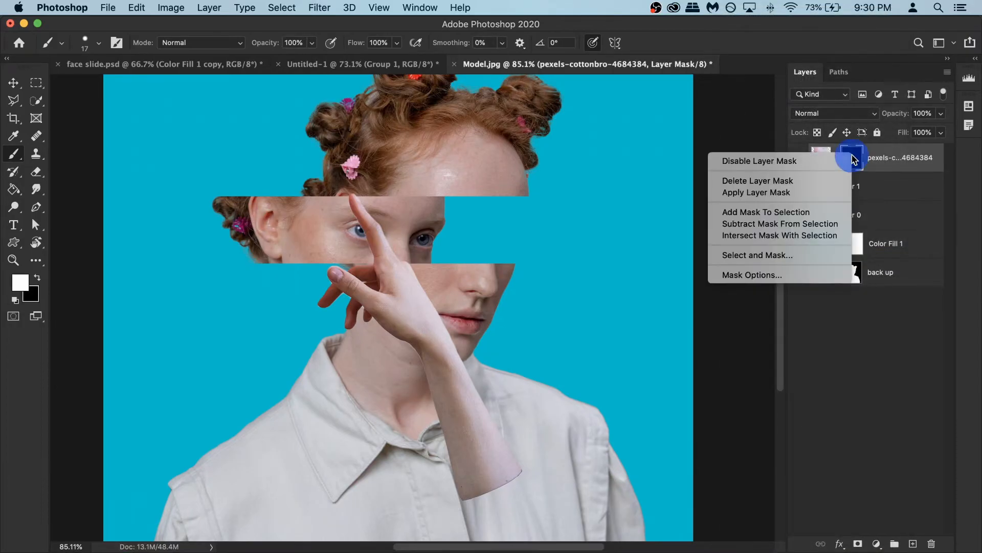
mouse_move(769, 192)
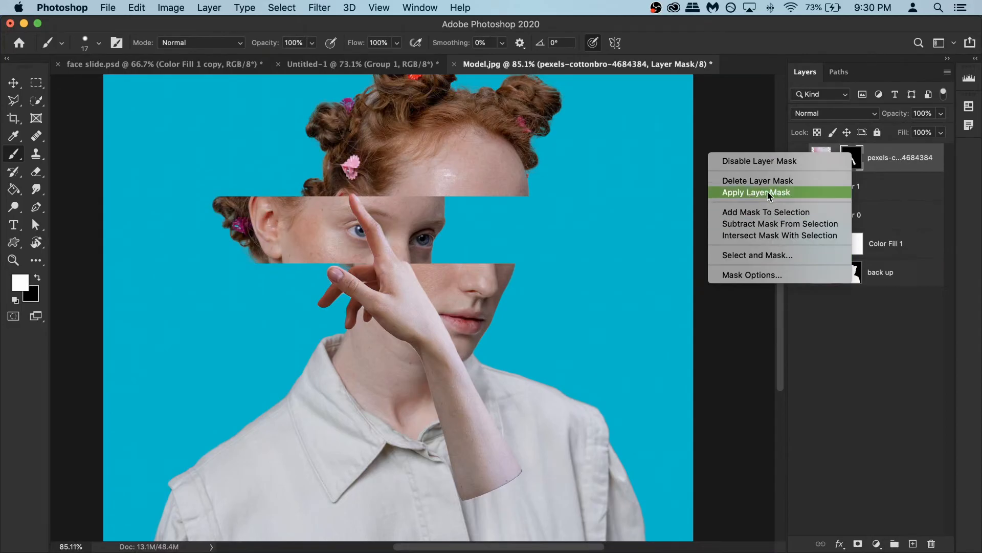
left_click(756, 192)
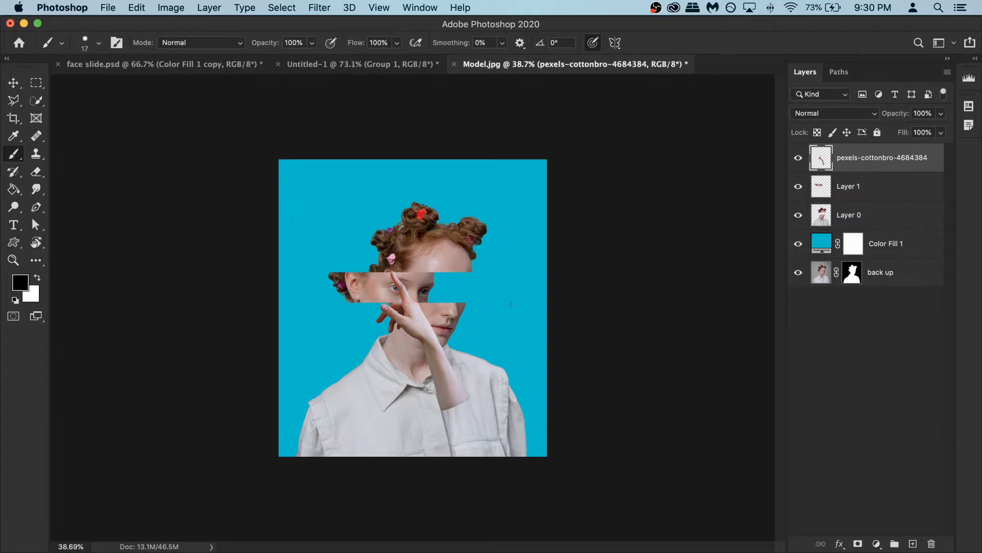
- Free-transform the hand: rotate it horizontal, move it to the right edge at eye level and enlarge it about a fifth
key("cmd+t")
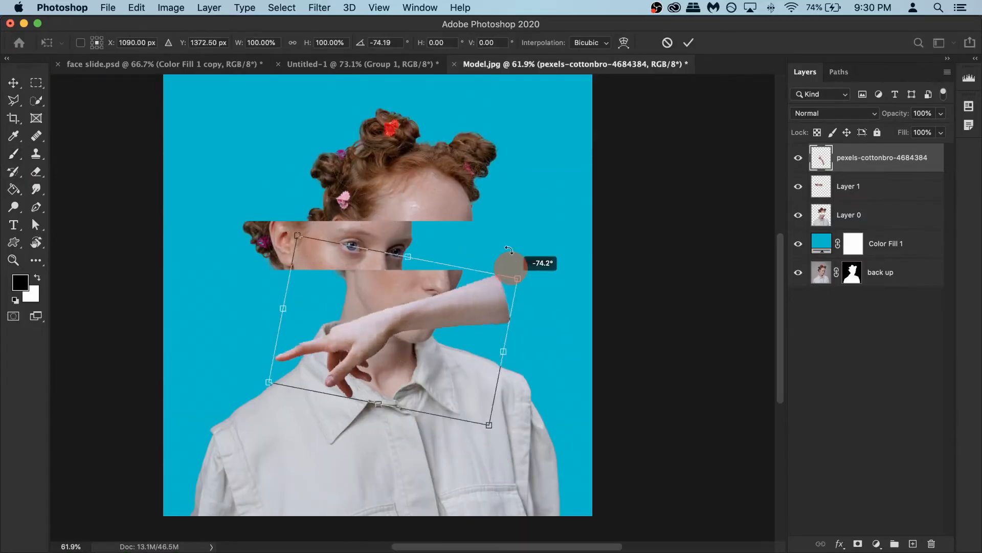
left_click_drag(511, 251, 482, 338)
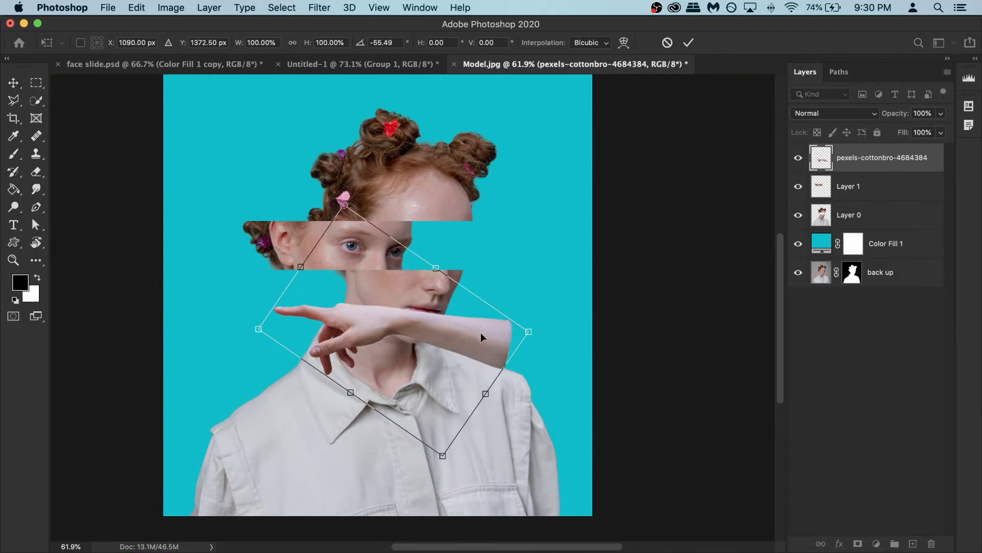
left_click_drag(482, 338, 616, 281)
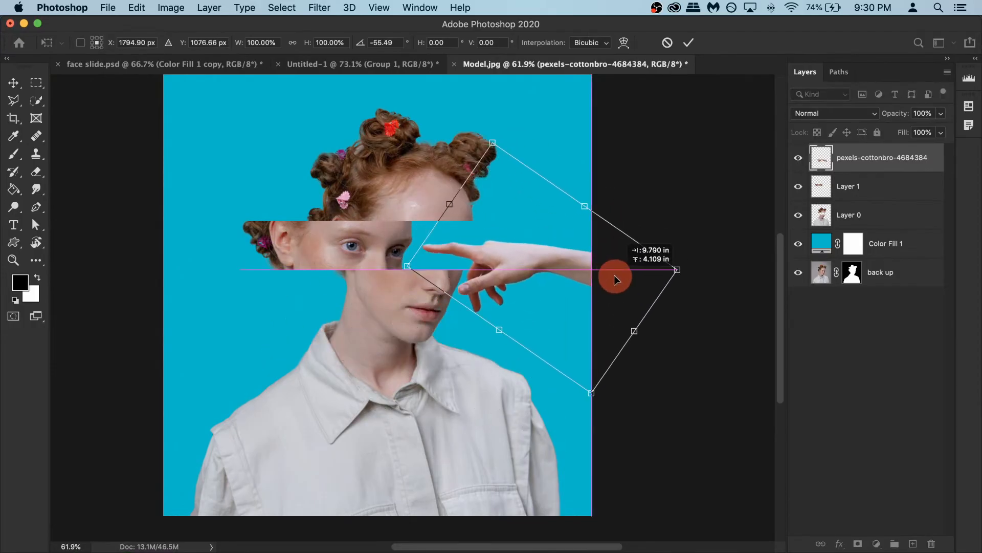
left_click_drag(615, 280, 608, 275)
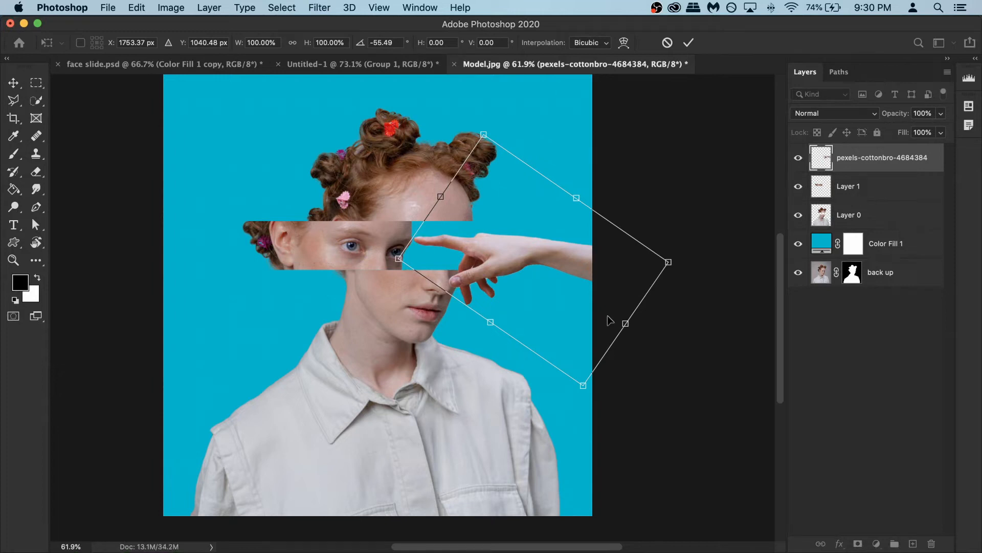
left_click_drag(668, 262, 693, 293)
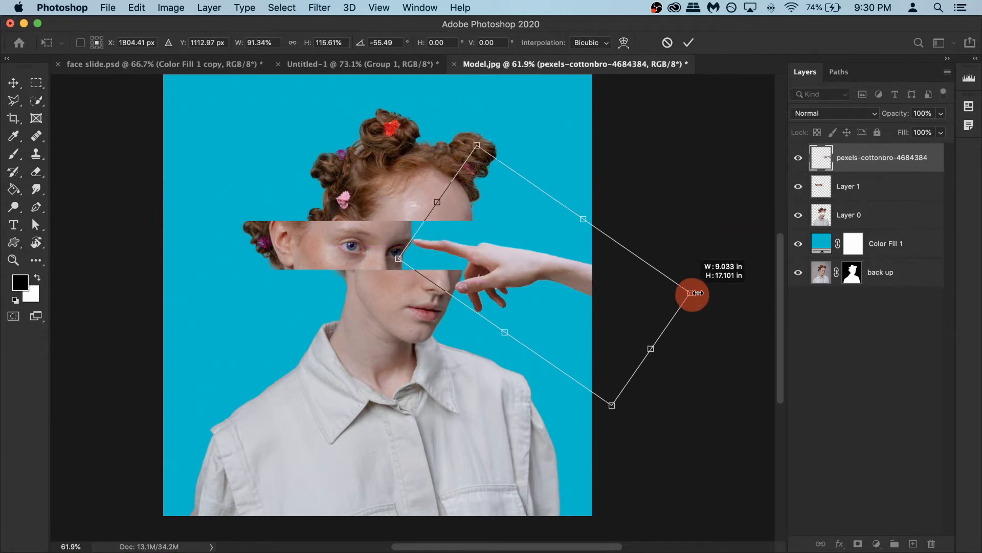
left_click_drag(693, 295, 619, 266)
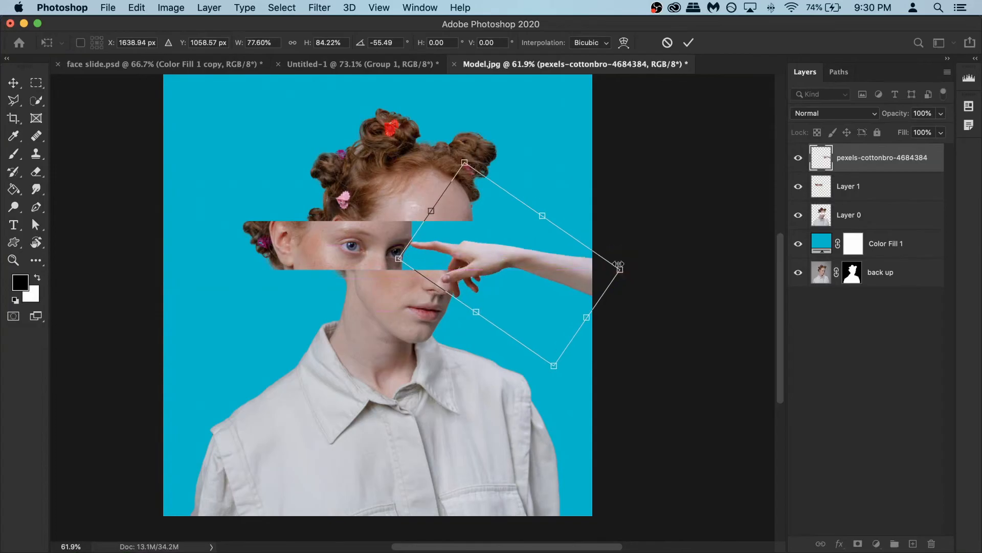
left_click_drag(618, 266, 667, 262)
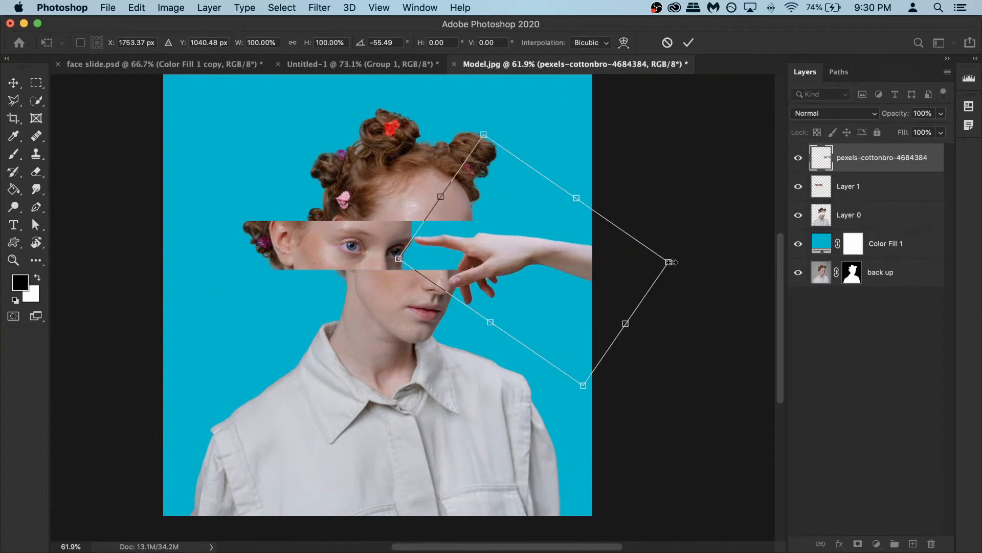
left_click_drag(671, 262, 719, 245)
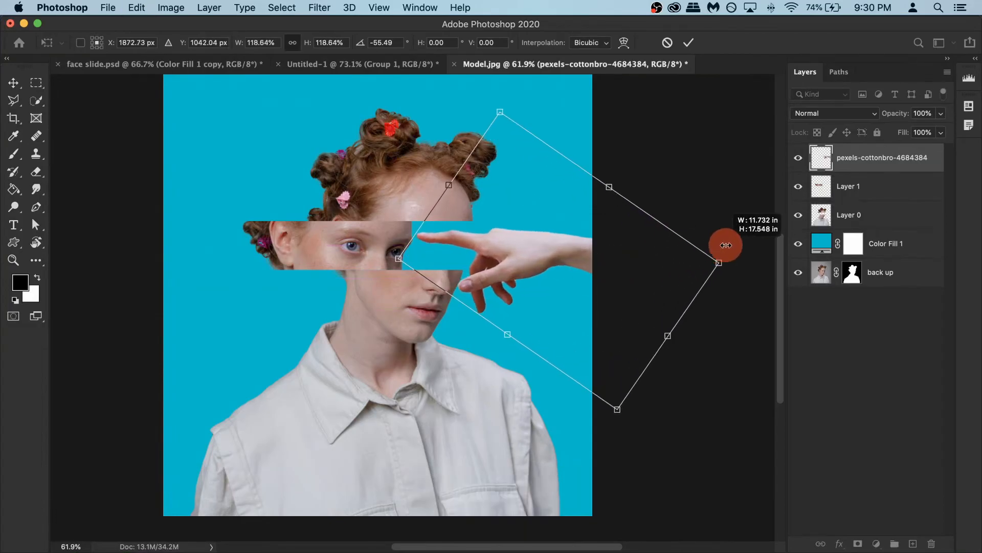
left_click_drag(725, 244, 725, 254)
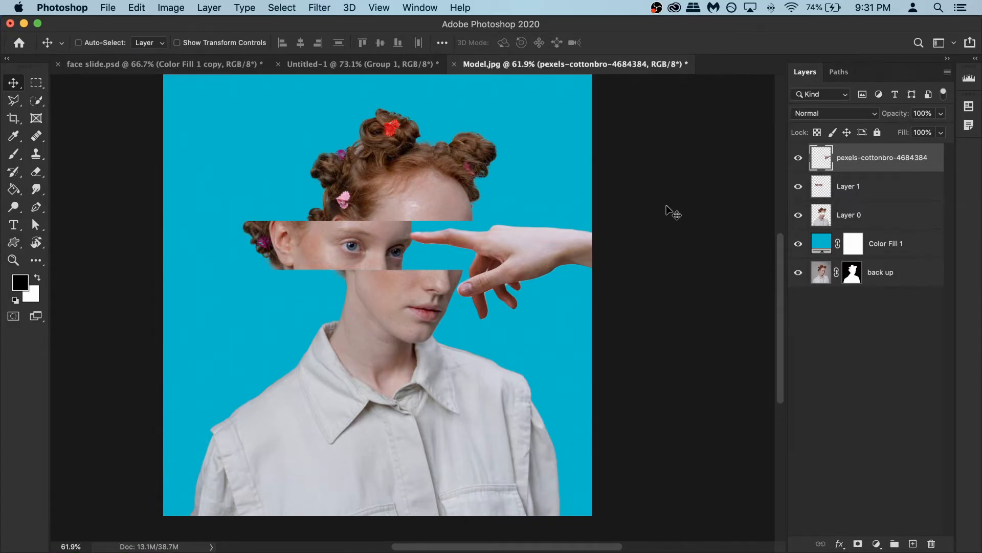
mouse_move(549, 209)
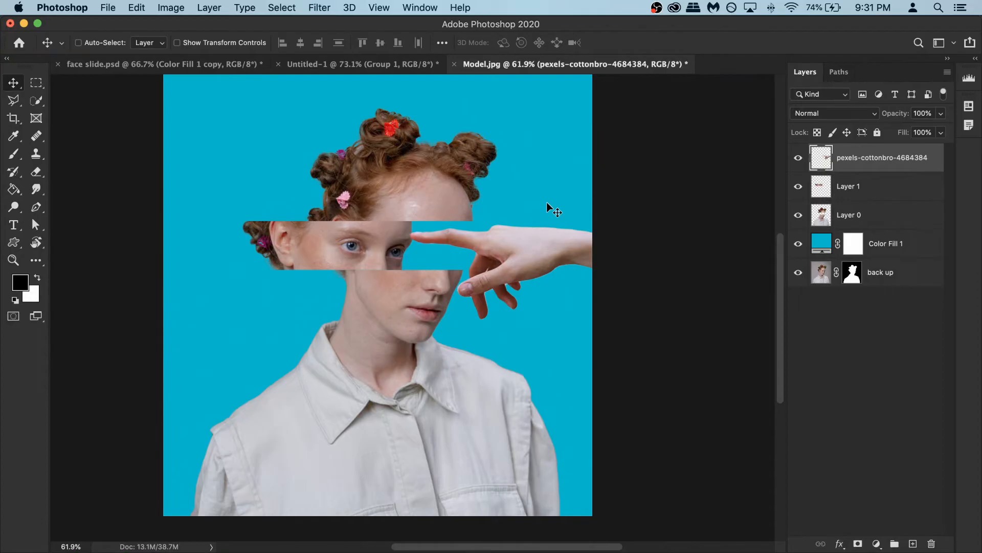
mouse_move(878, 206)
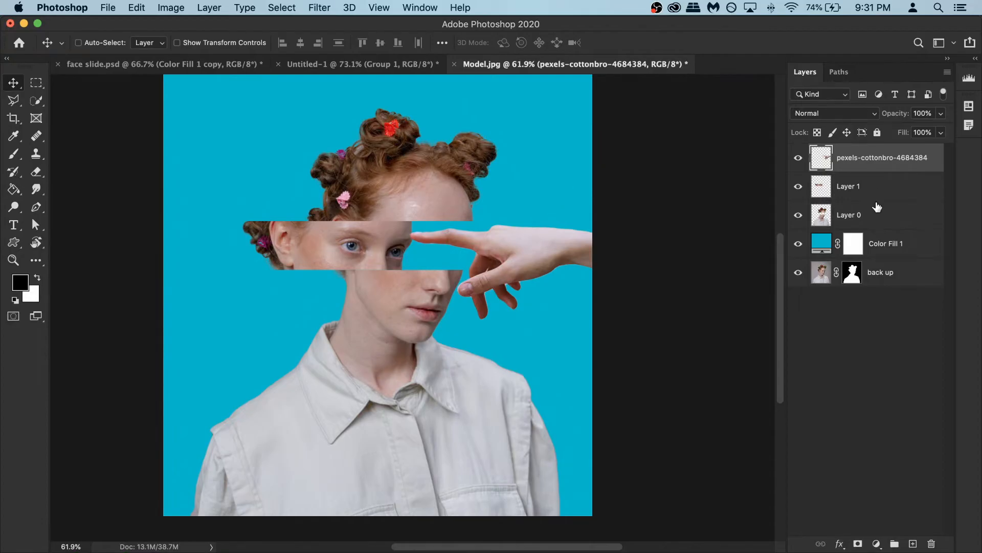
mouse_move(908, 185)
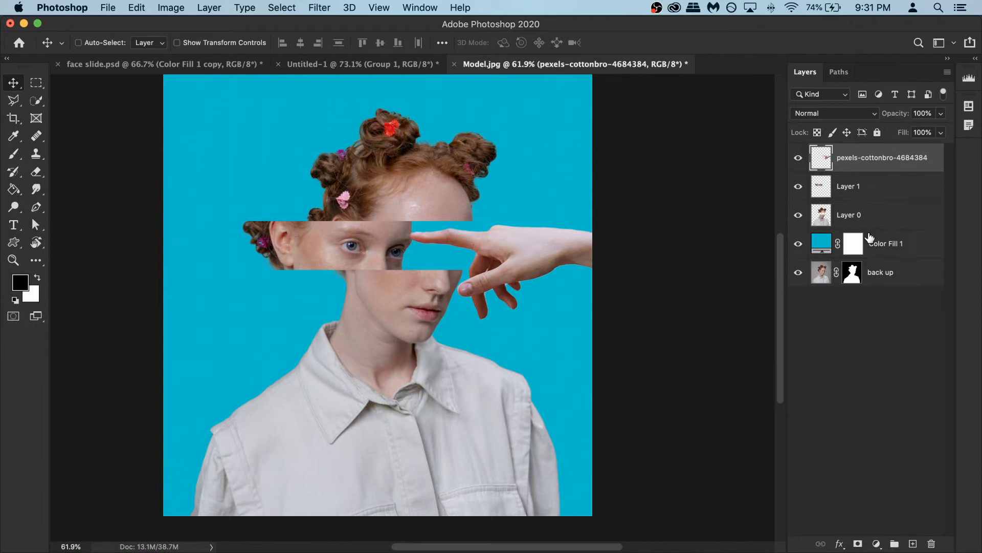
mouse_move(880, 213)
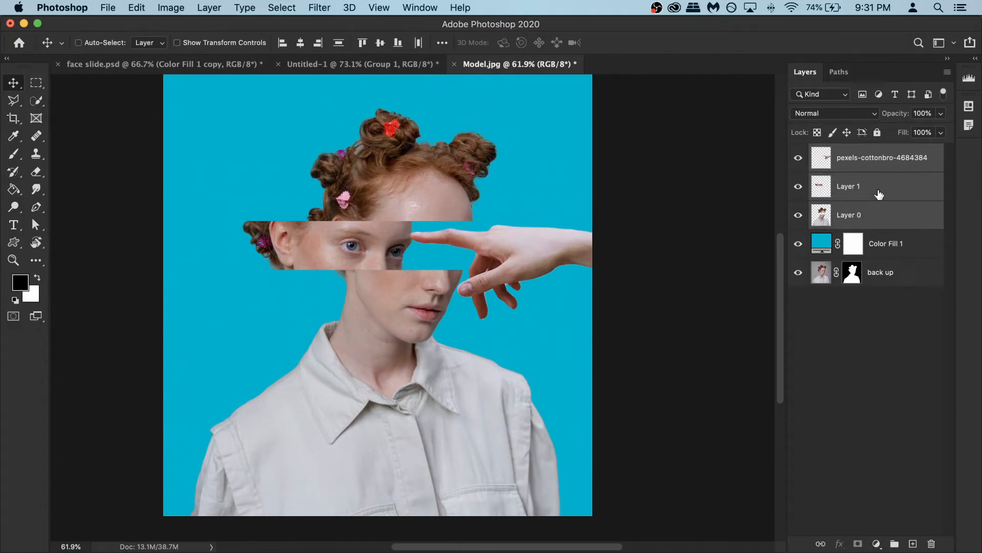
mouse_move(870, 186)
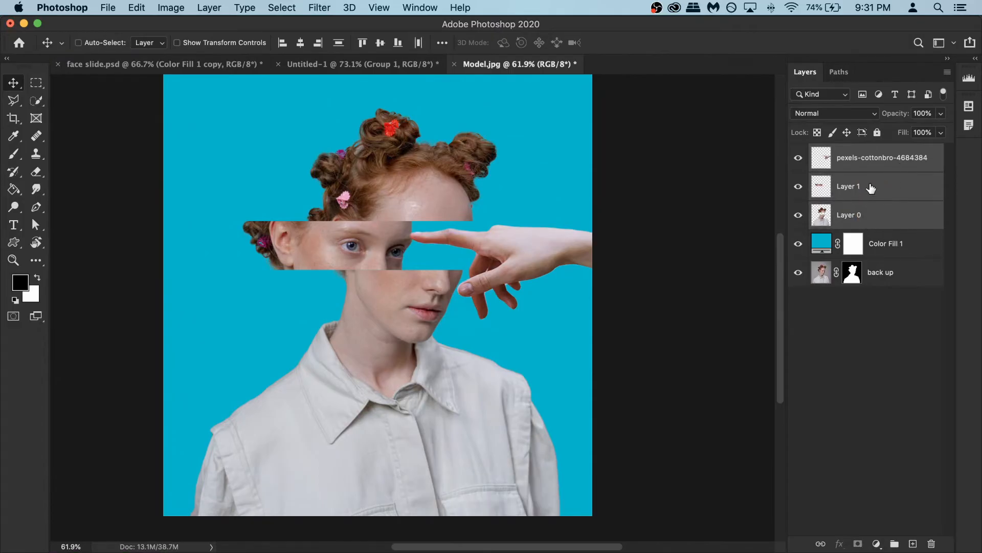
- Group the model, eye strip and hand layers and name the group 'model and hand'
key("cmd")
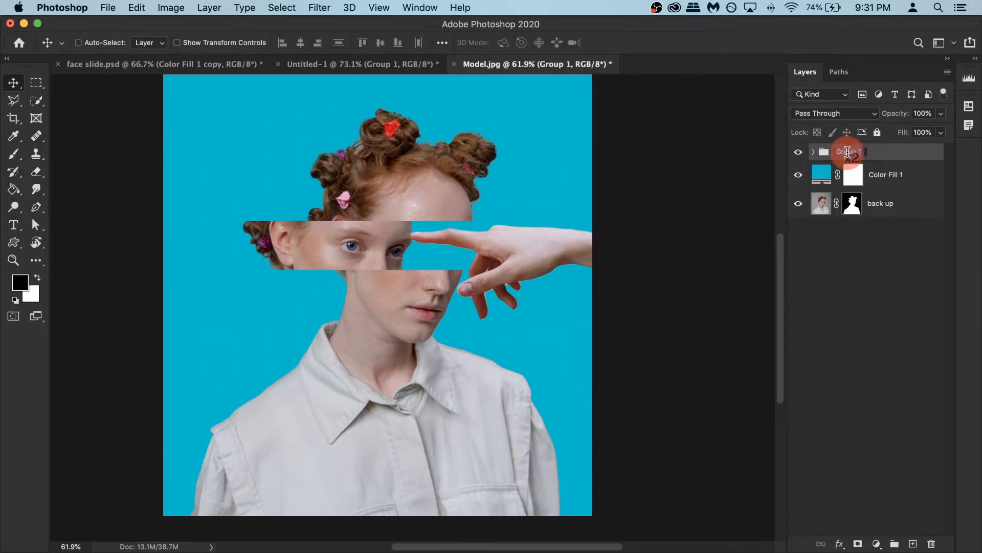
type("model and hand")
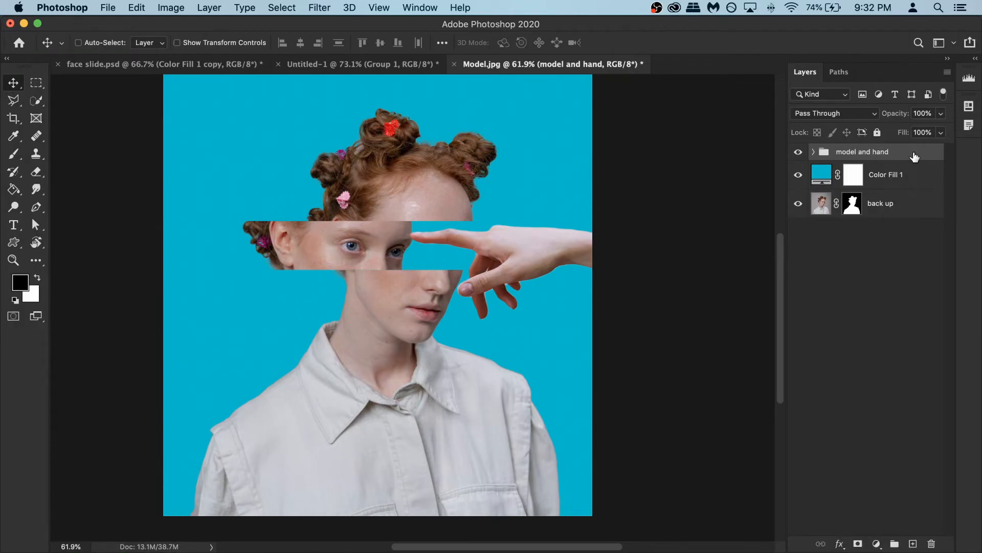
left_click(887, 174)
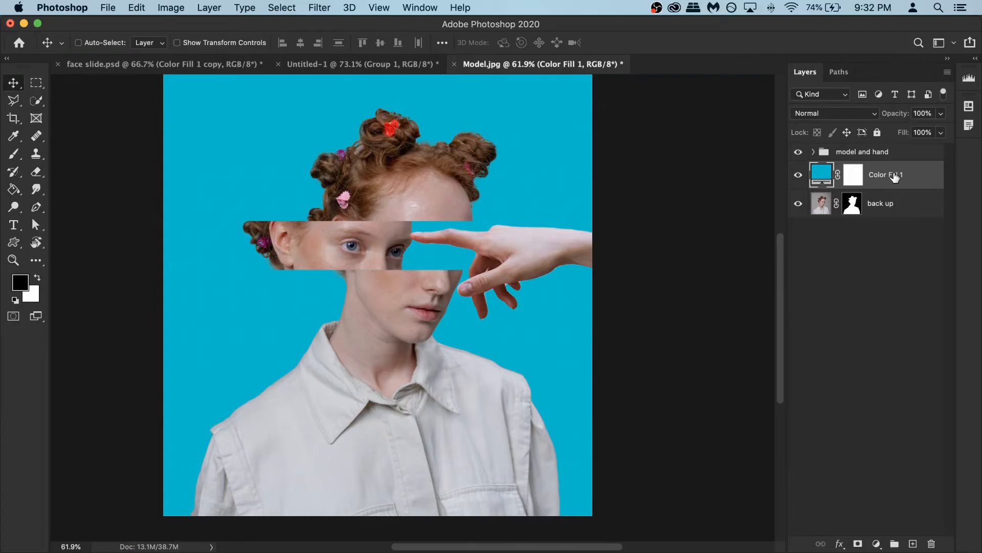
mouse_move(894, 176)
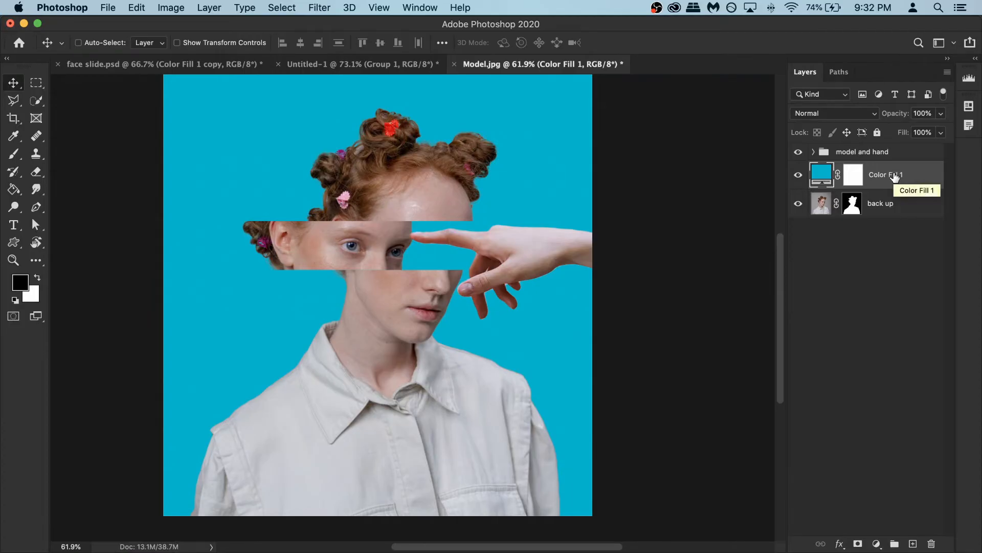
- Duplicate Color Fill 1 to the top, set it to Color blend mode at 10% opacity
key("cmd+j")
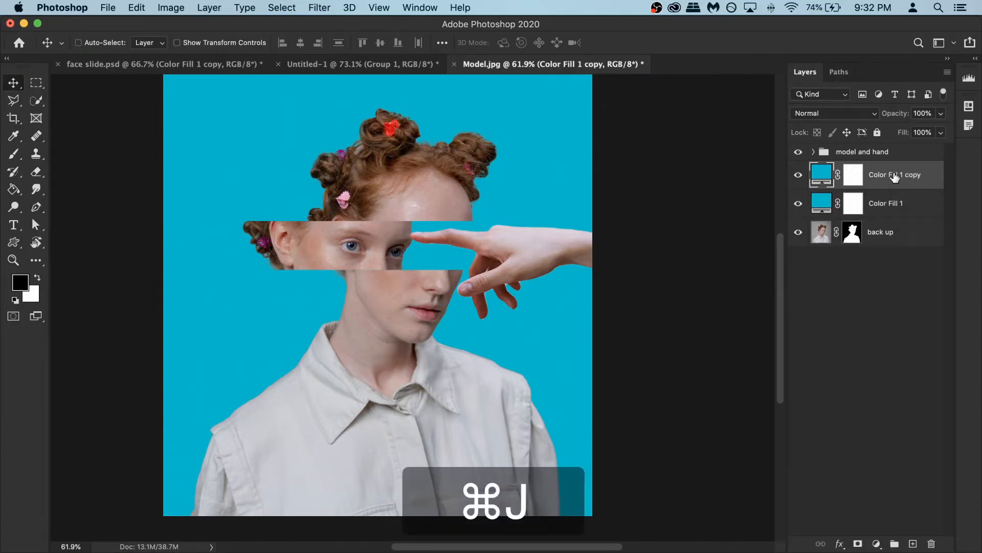
key("cmd+j")
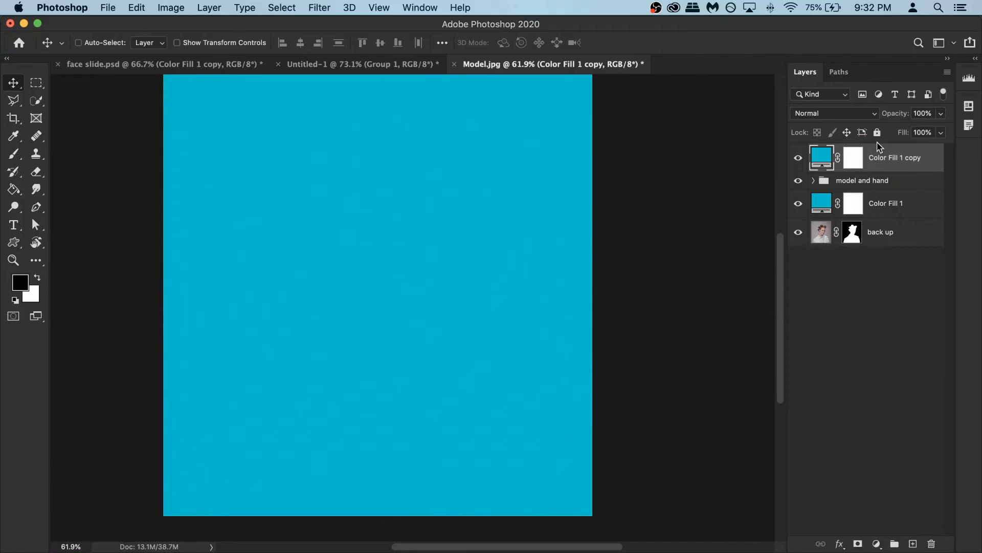
left_click(834, 112)
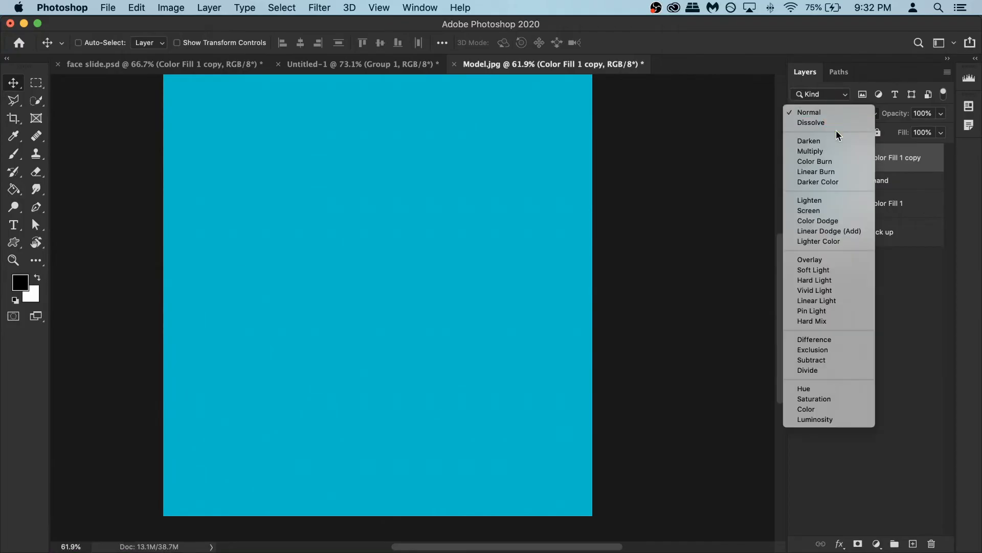
left_click(806, 410)
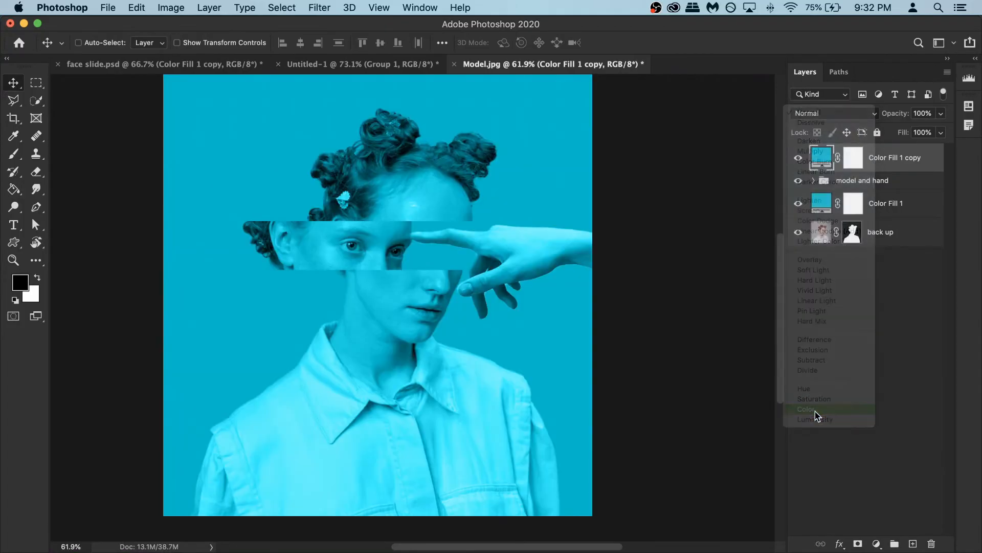
left_click(806, 409)
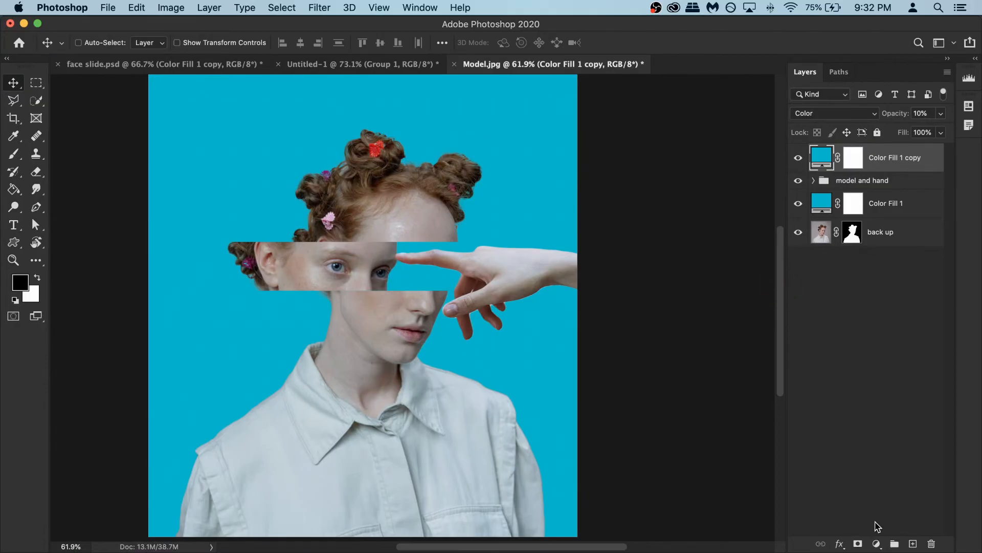
- Add a Curves adjustment layer above all layers
left_click(876, 544)
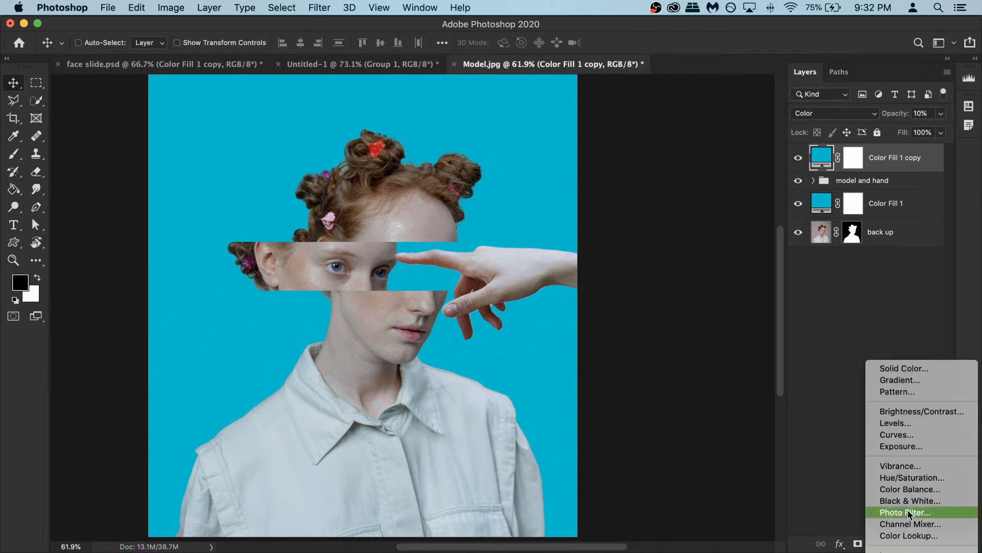
mouse_move(911, 434)
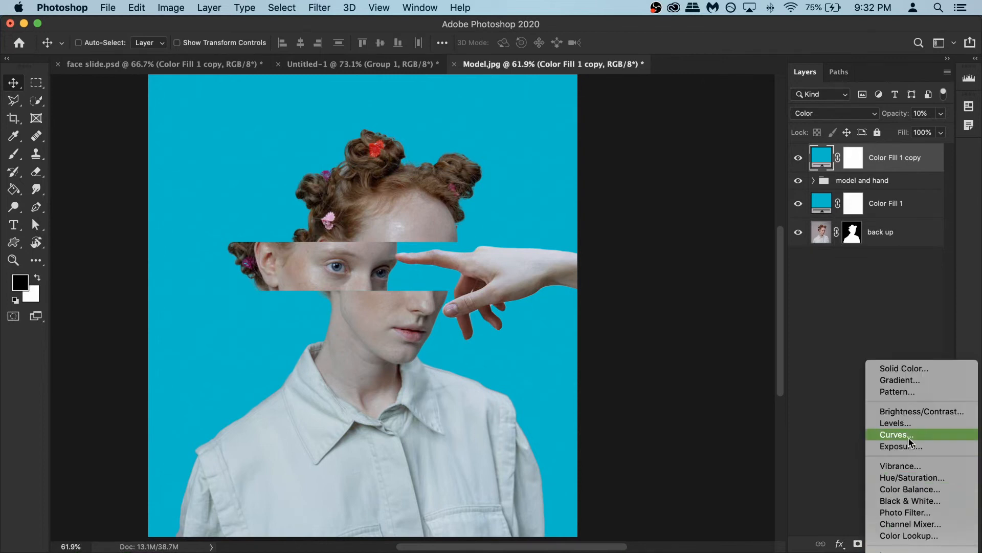
left_click(894, 434)
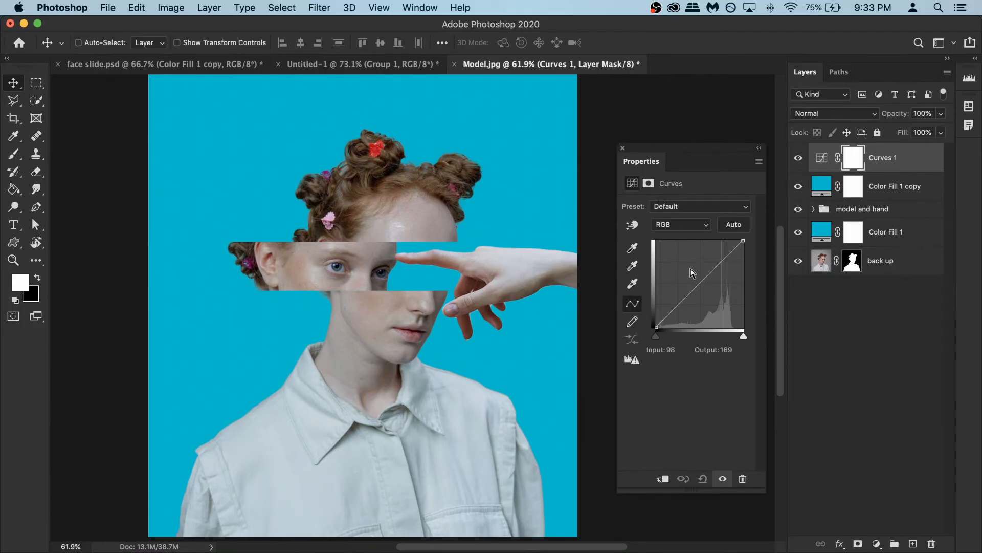
- Shape a gentle S-curve — highlights raised, shadows lowered — and close the Properties panel
left_click_drag(699, 268, 715, 276)
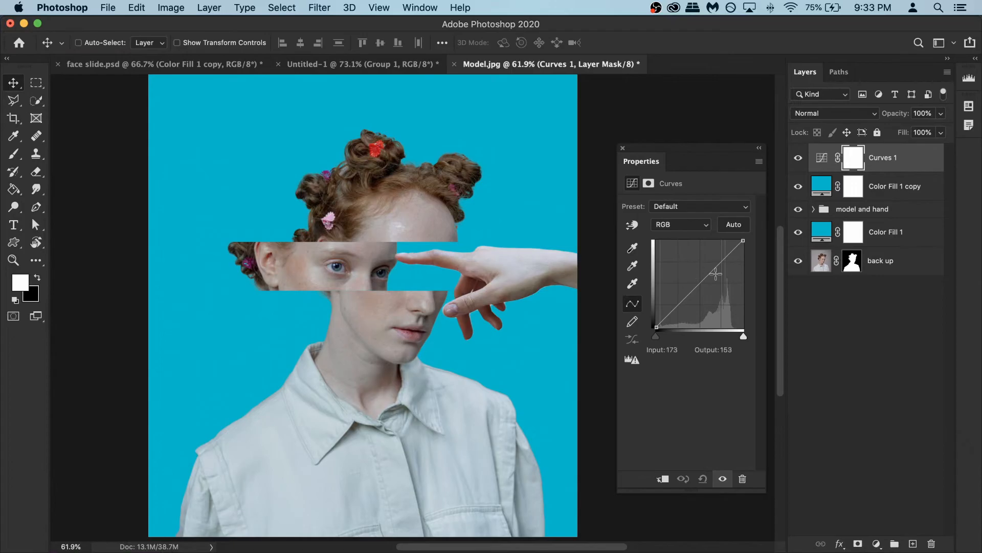
left_click_drag(716, 271, 716, 260)
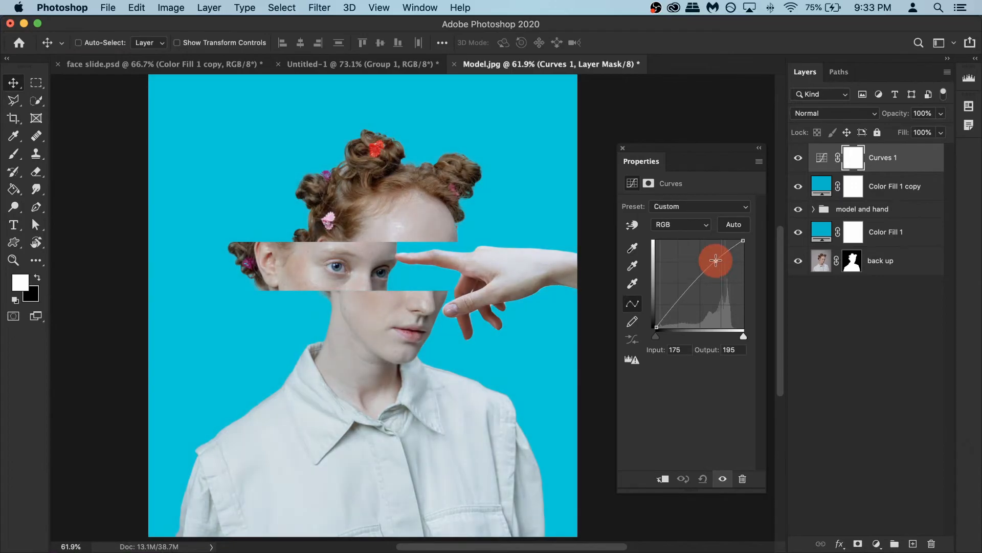
left_click_drag(715, 261, 716, 259)
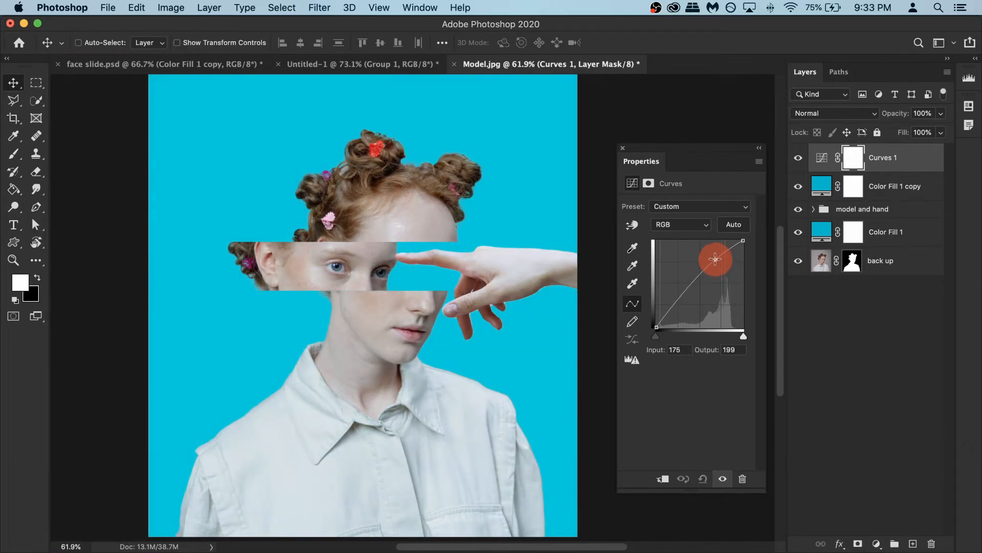
left_click_drag(715, 259, 679, 306)
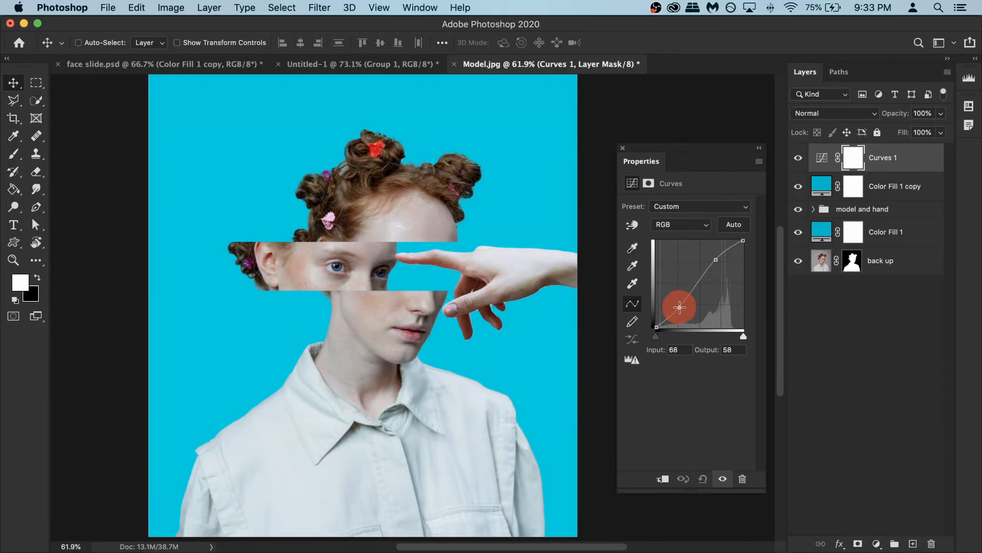
left_click_drag(680, 307, 680, 310)
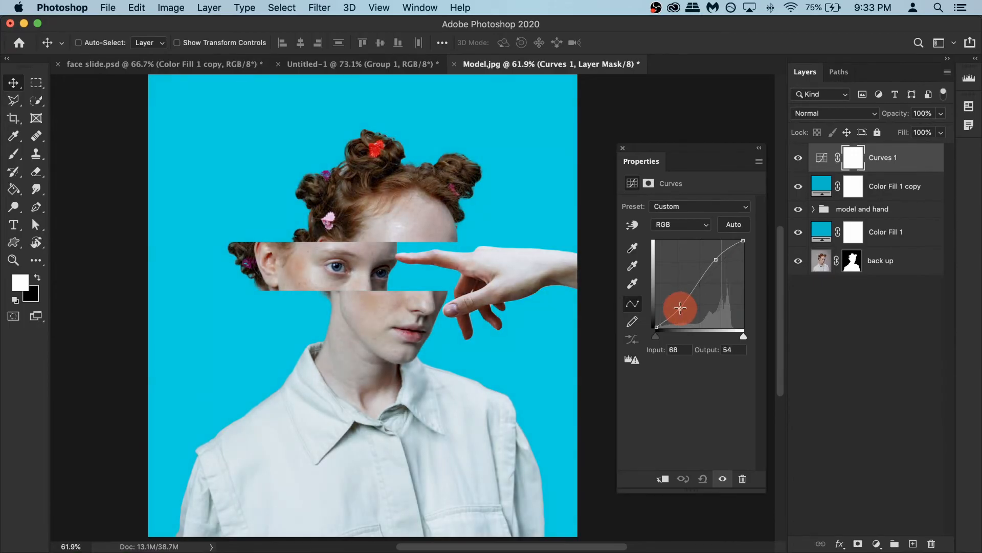
left_click_drag(679, 307, 680, 312)
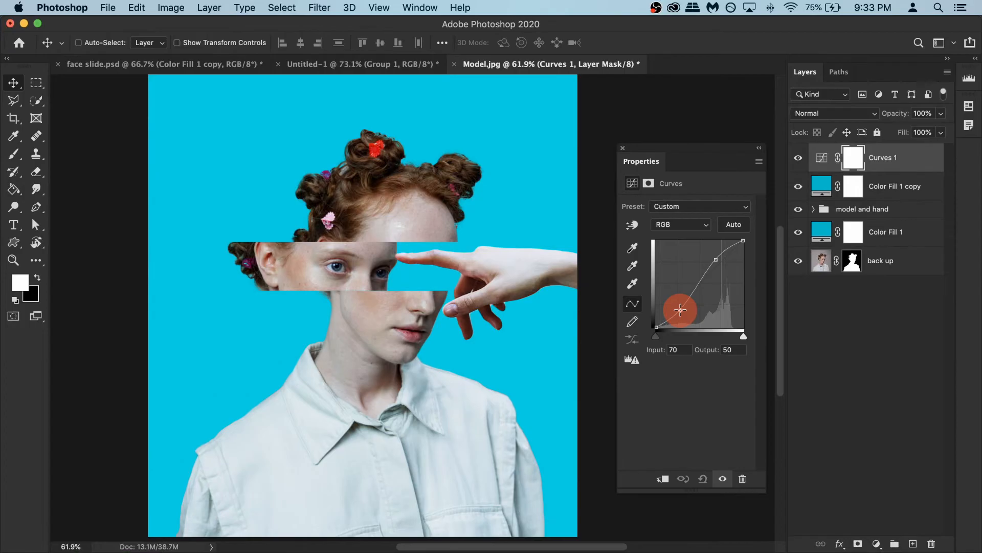
left_click_drag(680, 309, 717, 261)
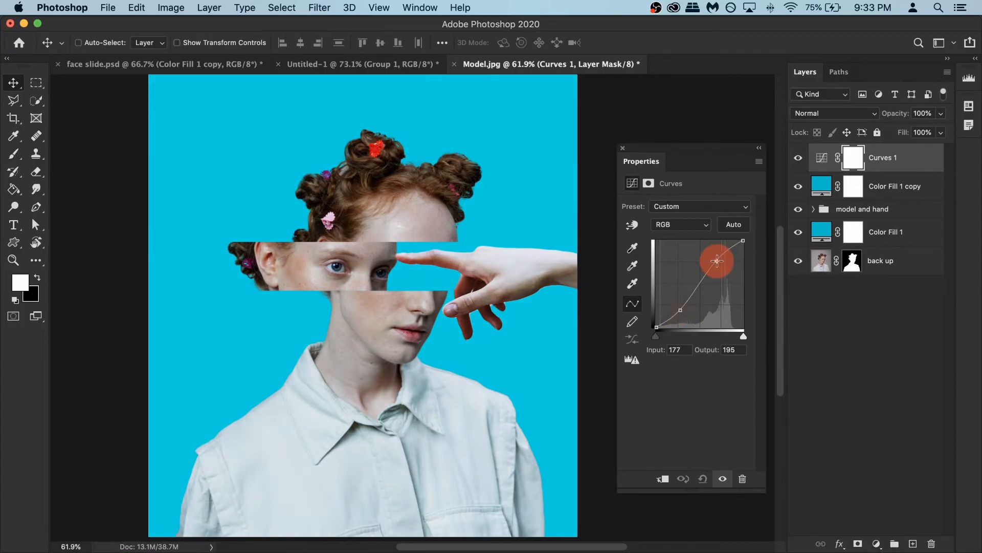
left_click_drag(717, 260, 680, 308)
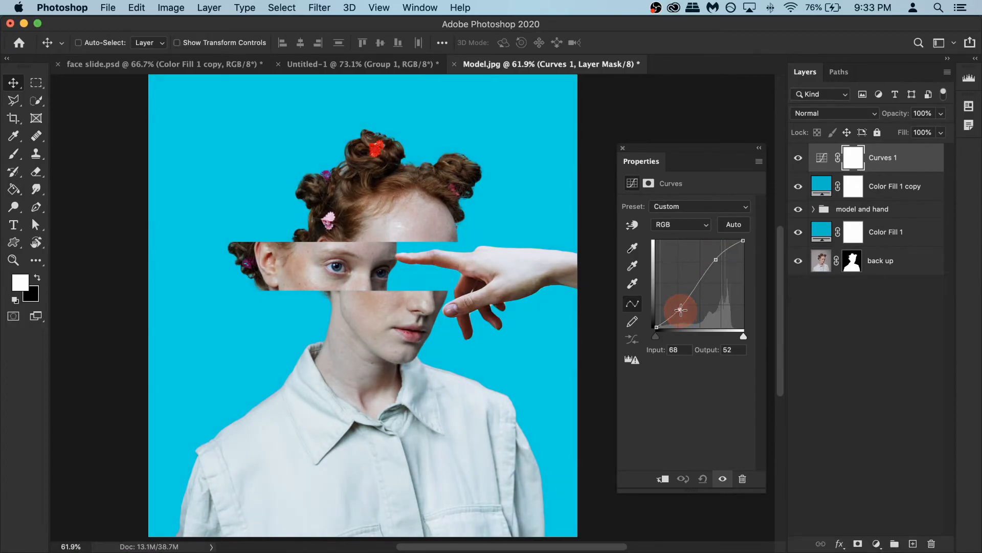
left_click(623, 147)
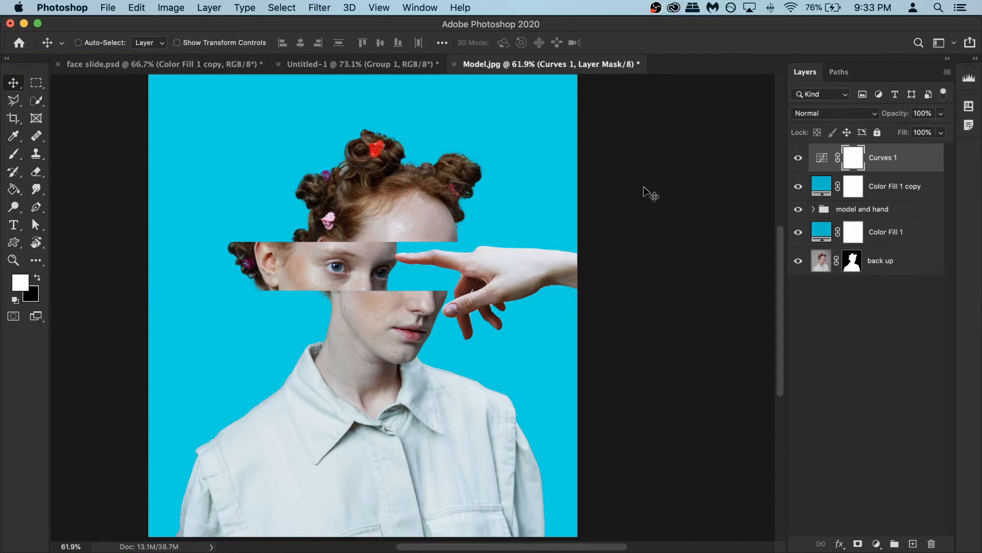
mouse_move(980, 254)
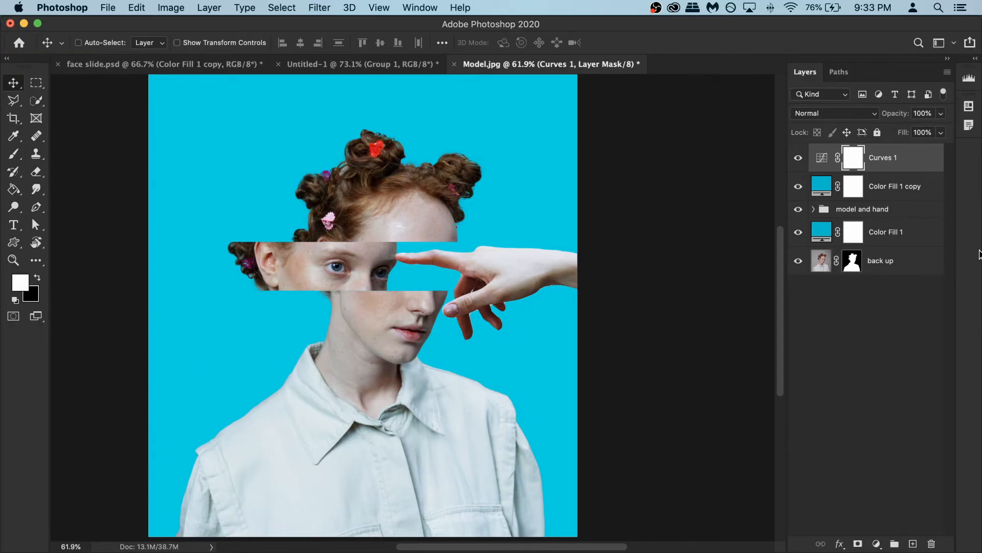
mouse_move(878, 209)
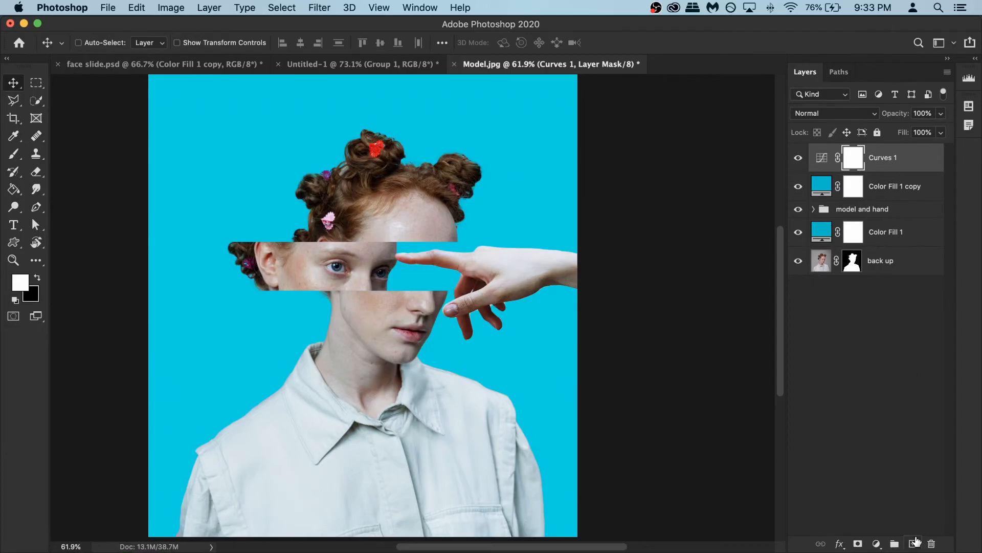
- Add a new top layer named 'snapshot'
left_click(913, 542)
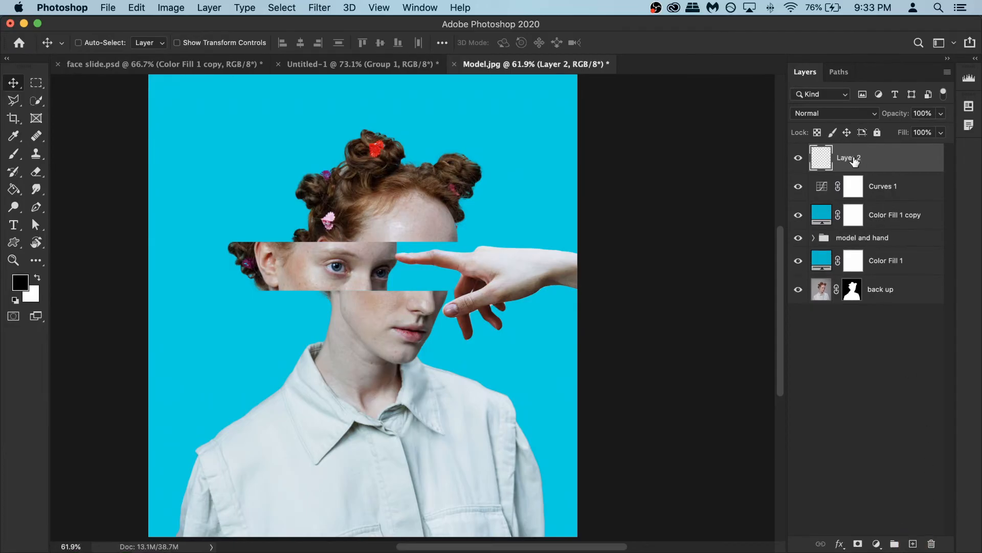
type("snap")
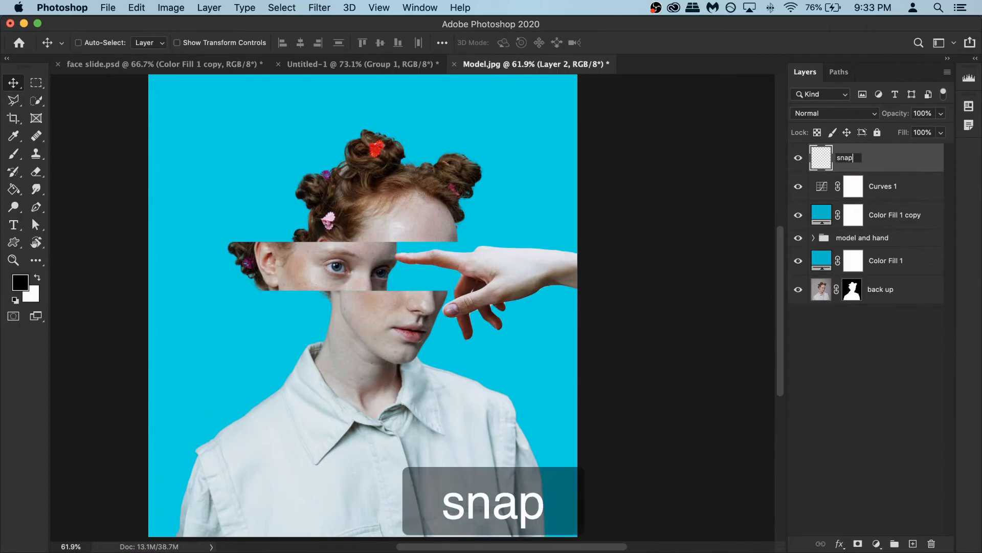
key("Return")
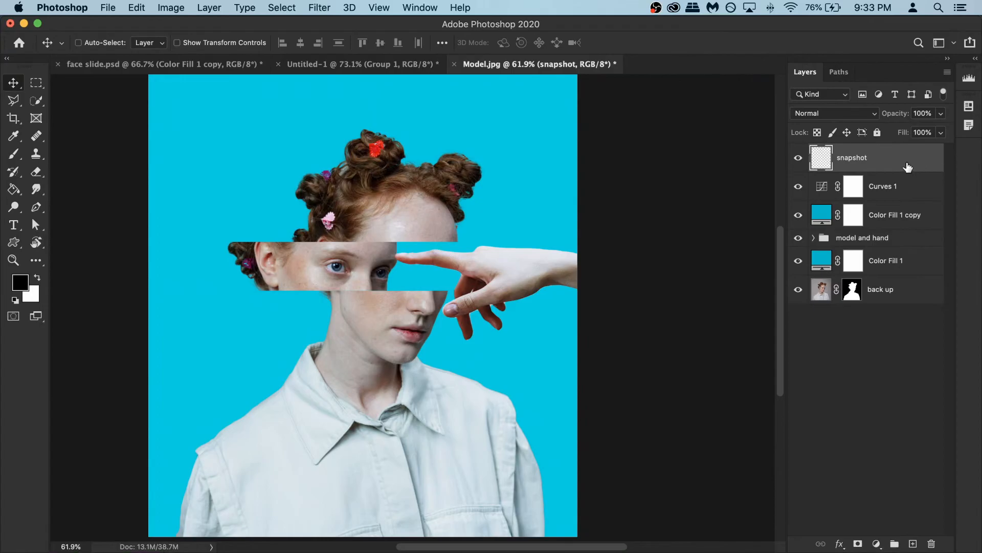
- Stamp a merged copy of the composite into snapshot and apply Film Grain to it
key("cmd")
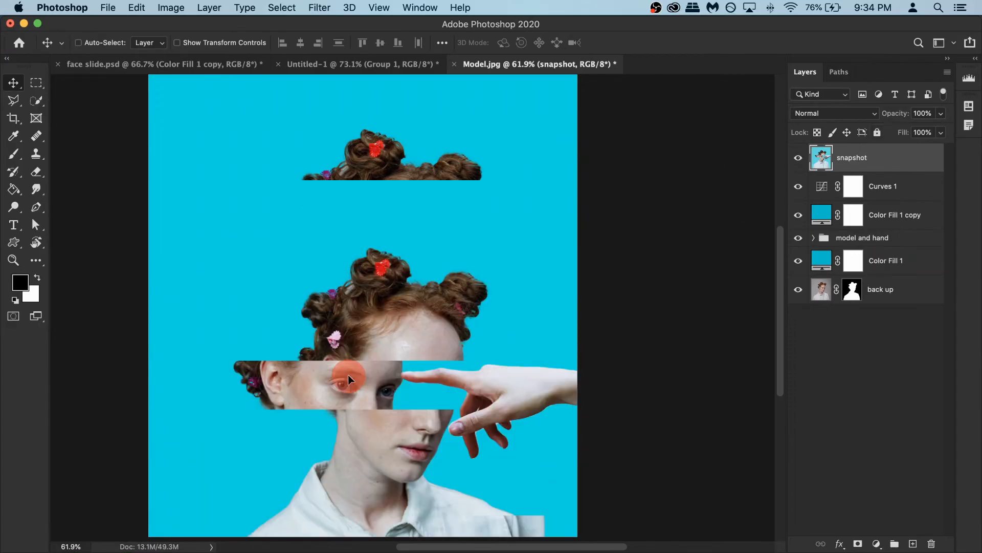
key("cmd+z")
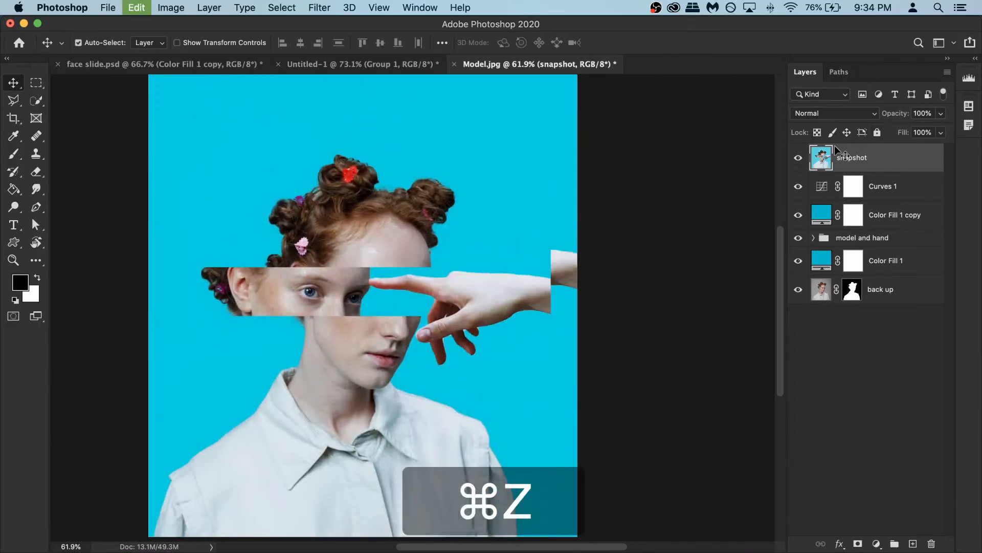
key("cmd+z")
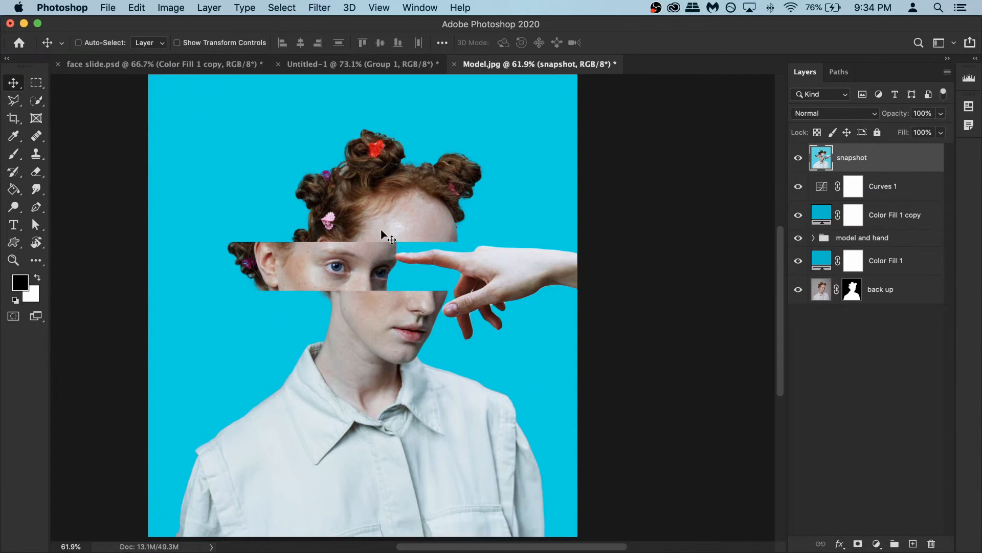
left_click(319, 8)
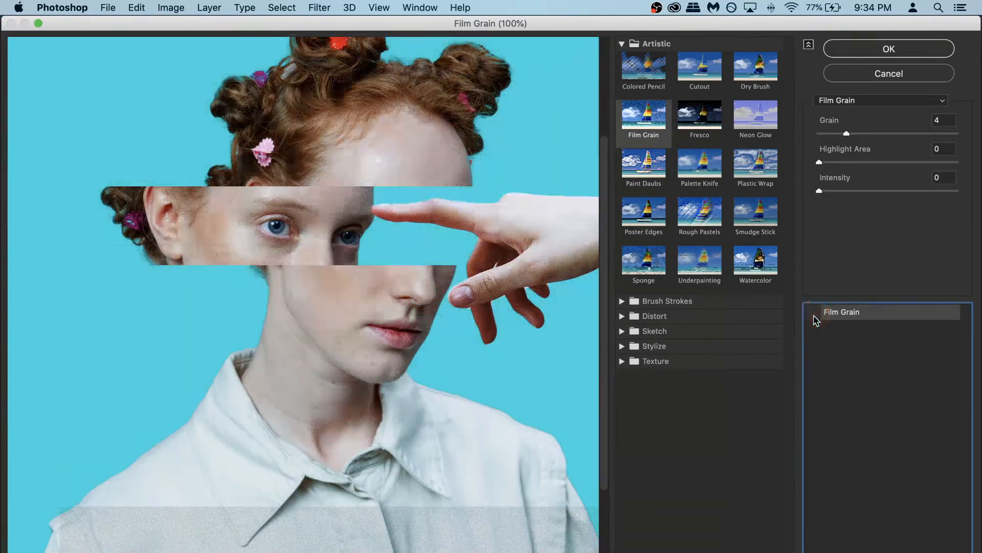
left_click(812, 311)
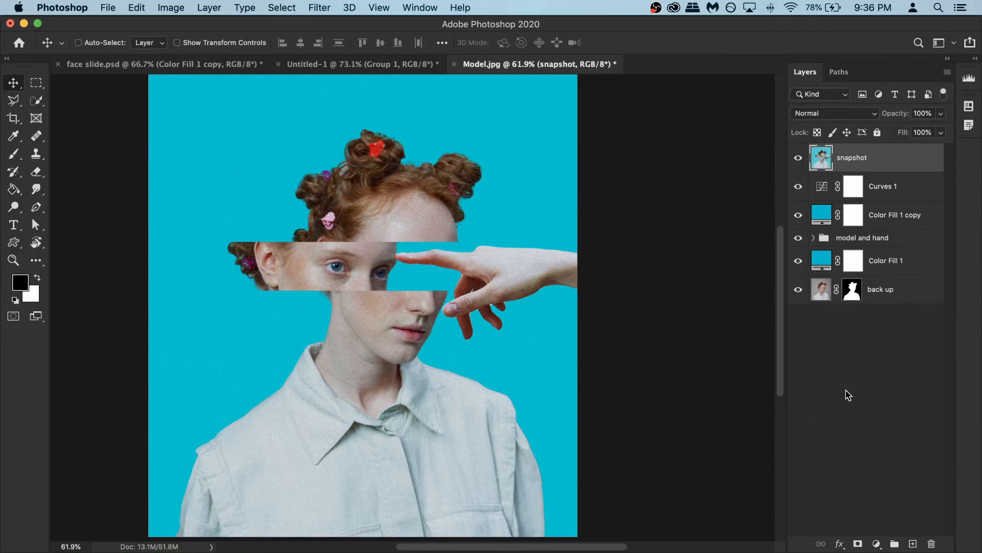
mouse_move(876, 169)
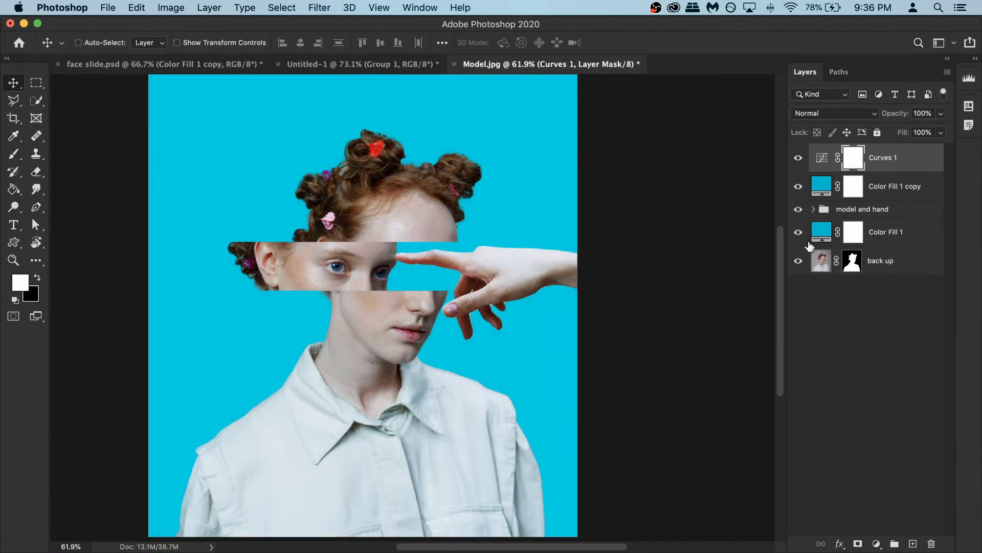
- Recolour both colour fill layers from blue to yellow #dbe872
double_click(820, 231)
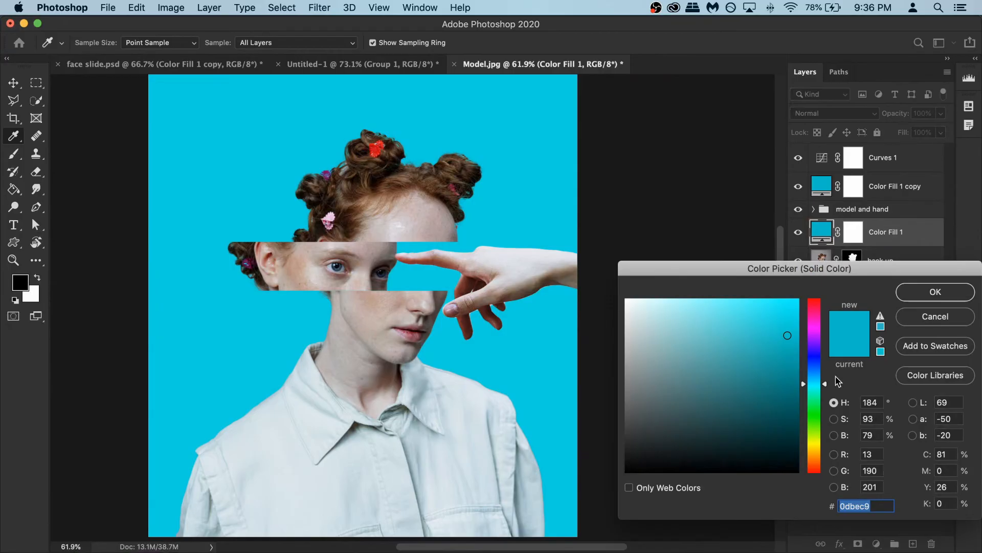
left_click_drag(814, 382, 815, 440)
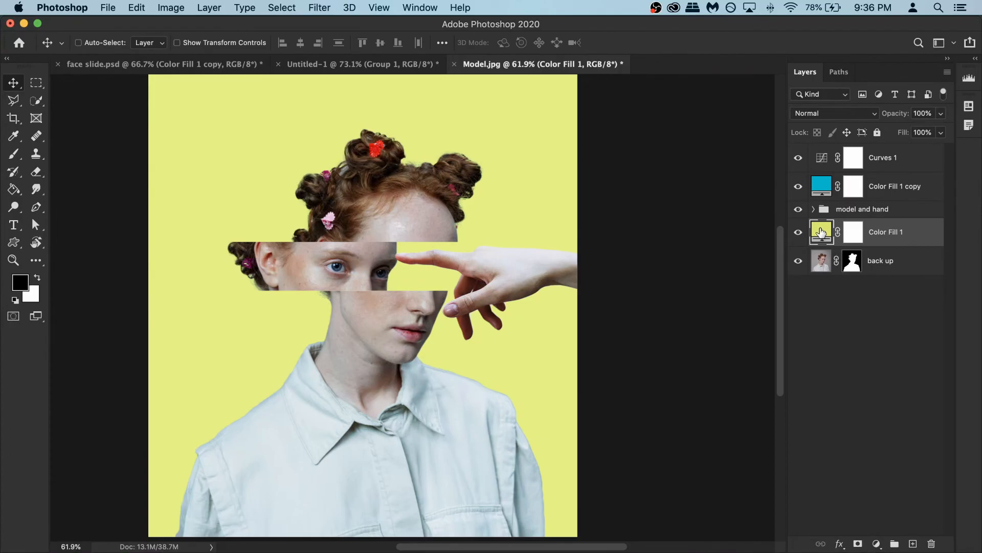
double_click(820, 231)
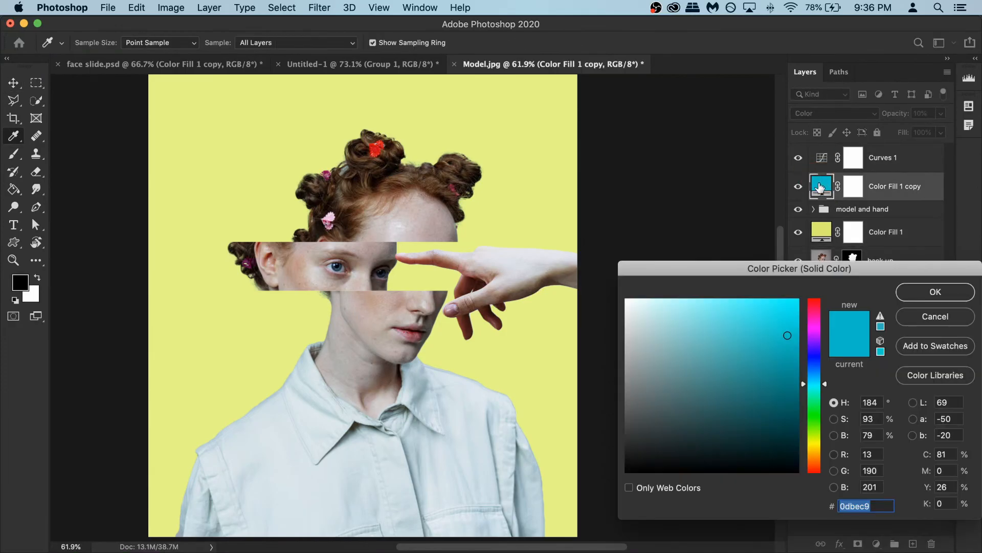
right_click(865, 505)
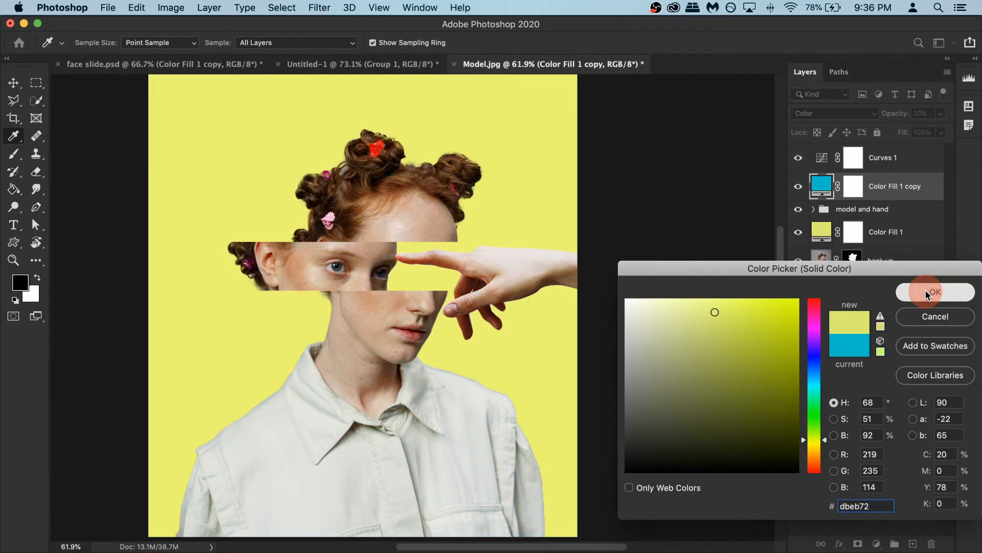
left_click(935, 292)
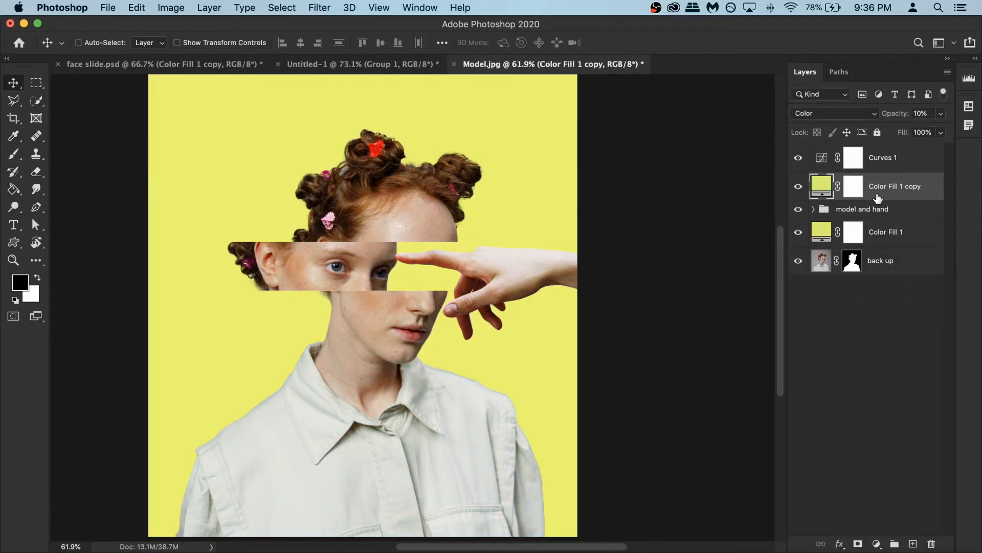
- Select the curves layer and expand the model and hand group
left_click(882, 158)
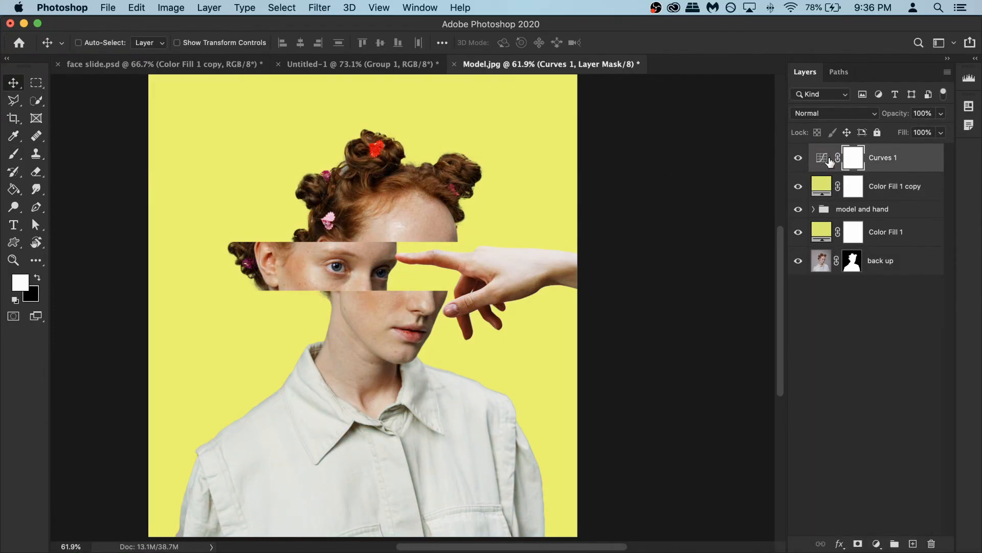
left_click(822, 209)
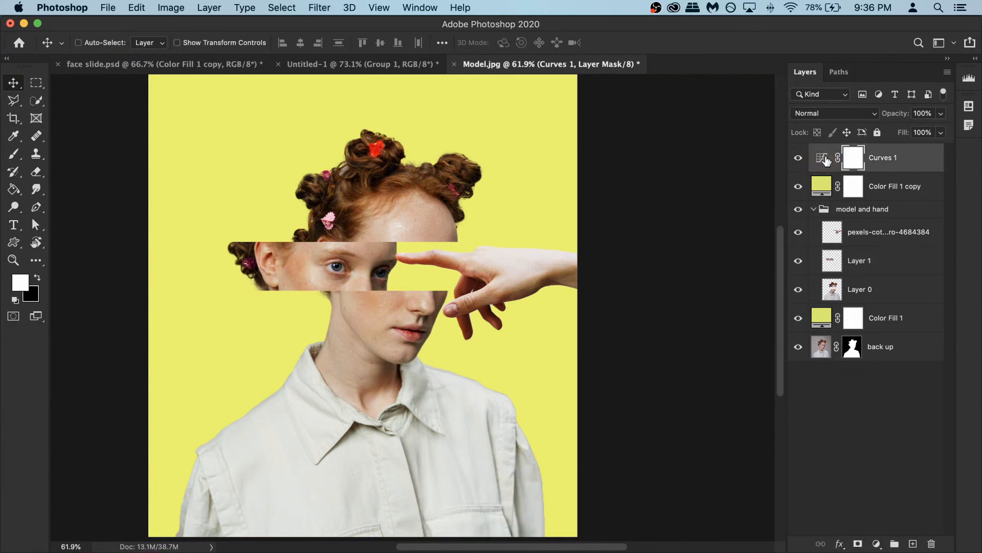
- Stamp the yellow composite into a new top layer and browse the Filter menu
left_click(913, 543)
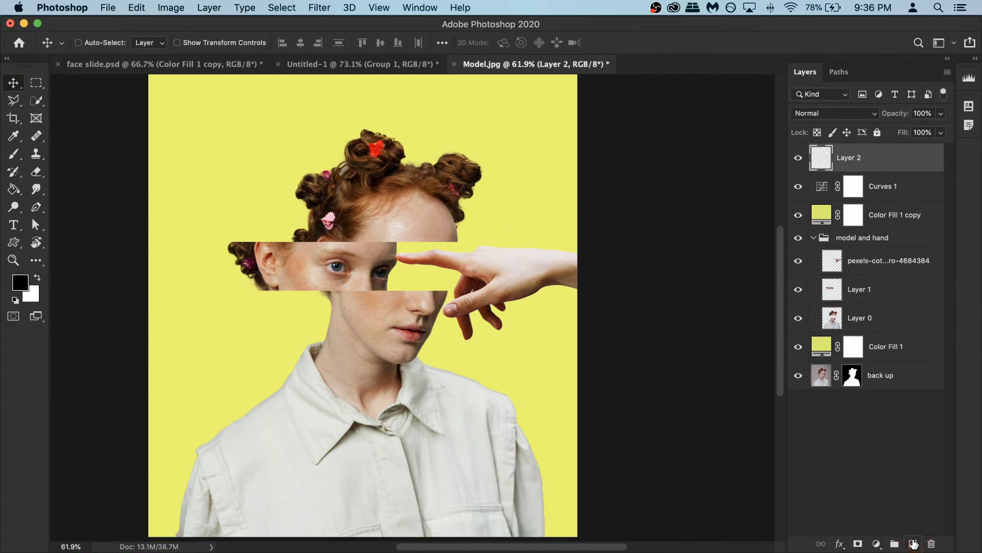
key("cmd+alt")
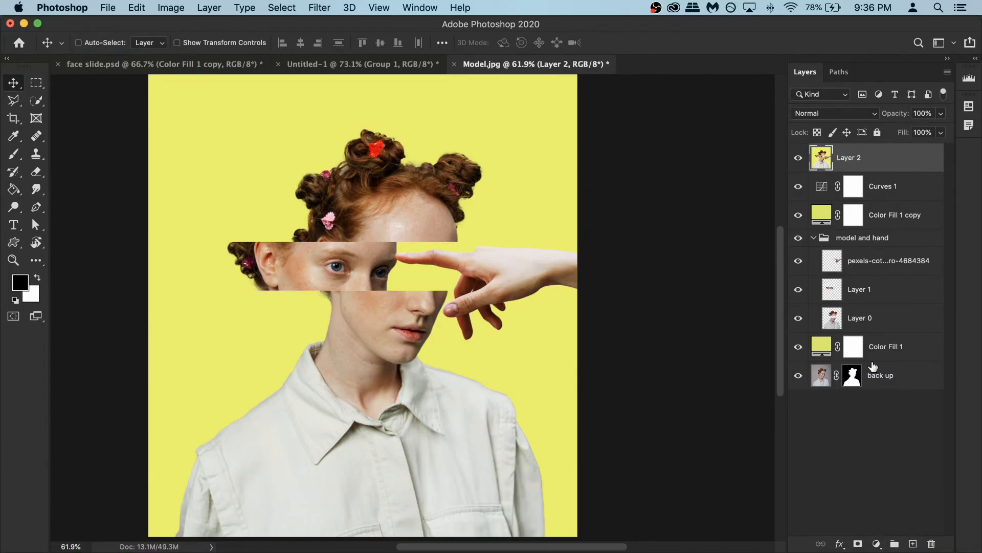
key("cmd+z")
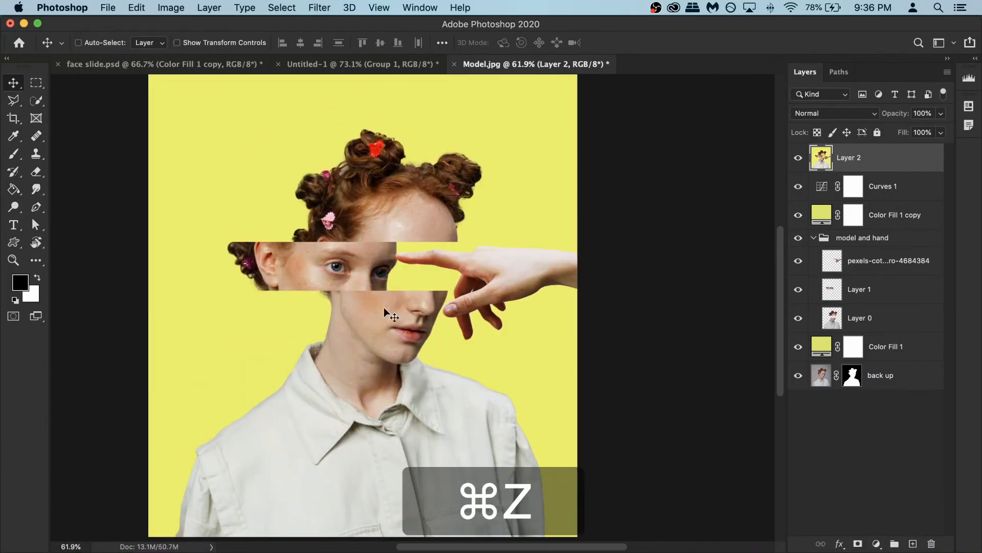
left_click(319, 7)
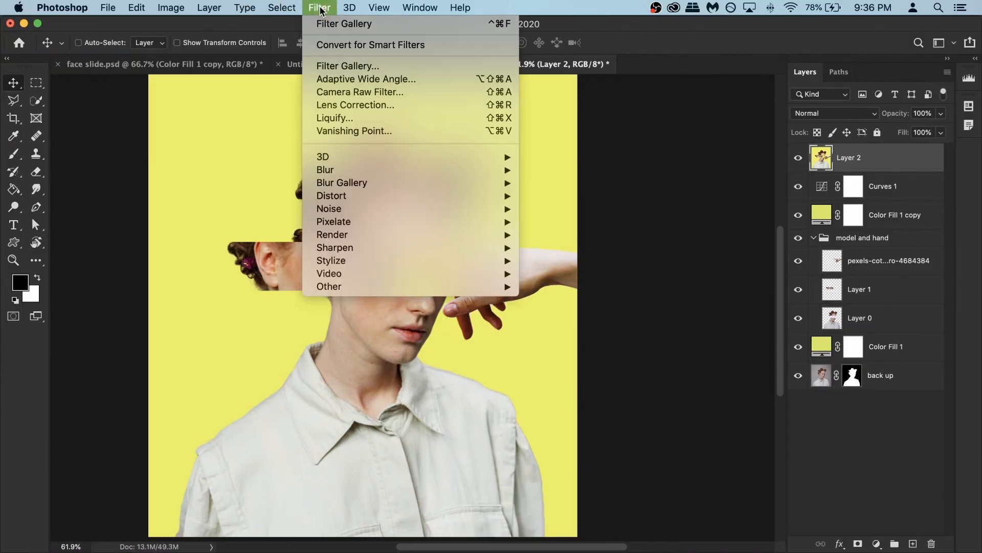
mouse_move(403, 67)
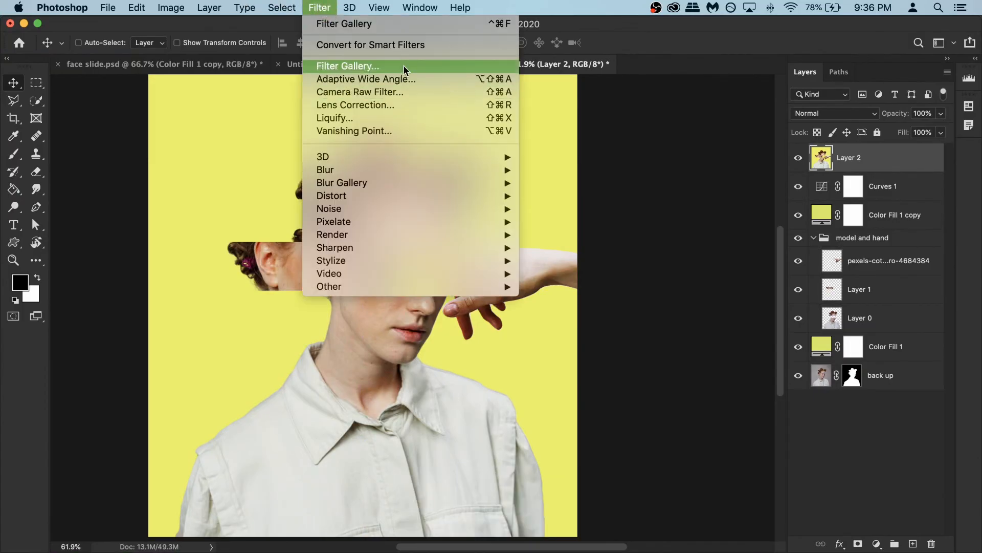
mouse_move(364, 26)
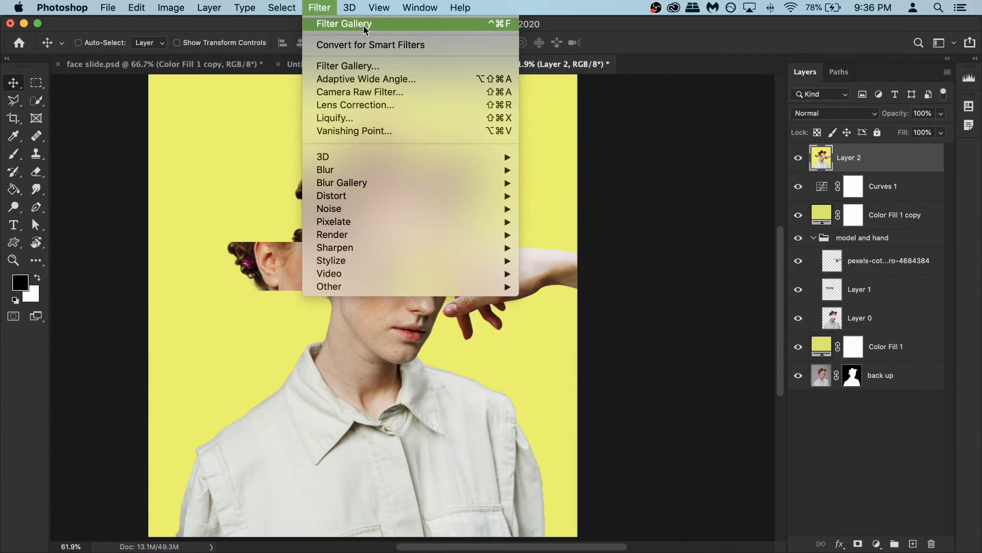